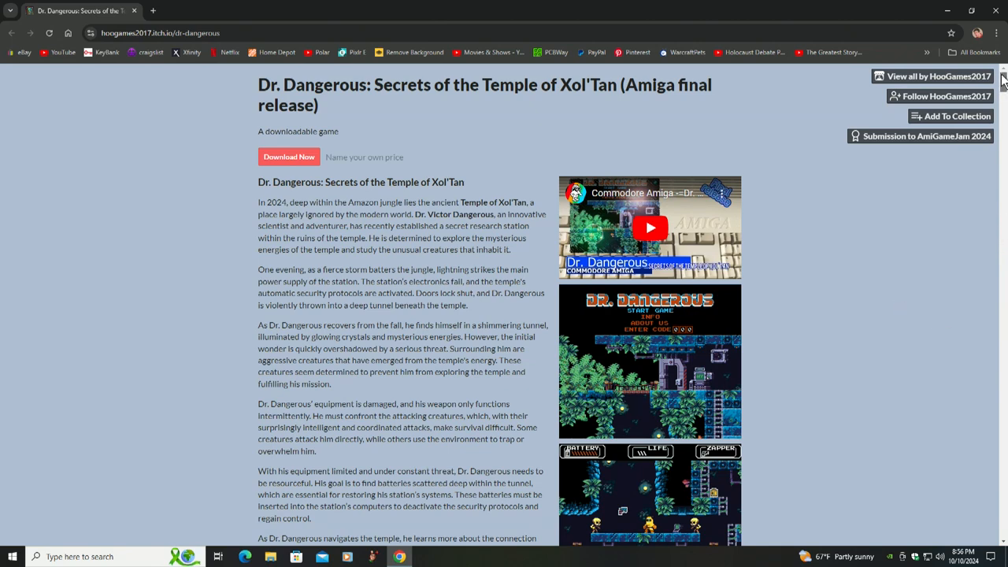
# Scroll the Dr. Dangerous itch.io page down to its Download section listing the .adf and .lha files.
pyautogui.scroll(-3)
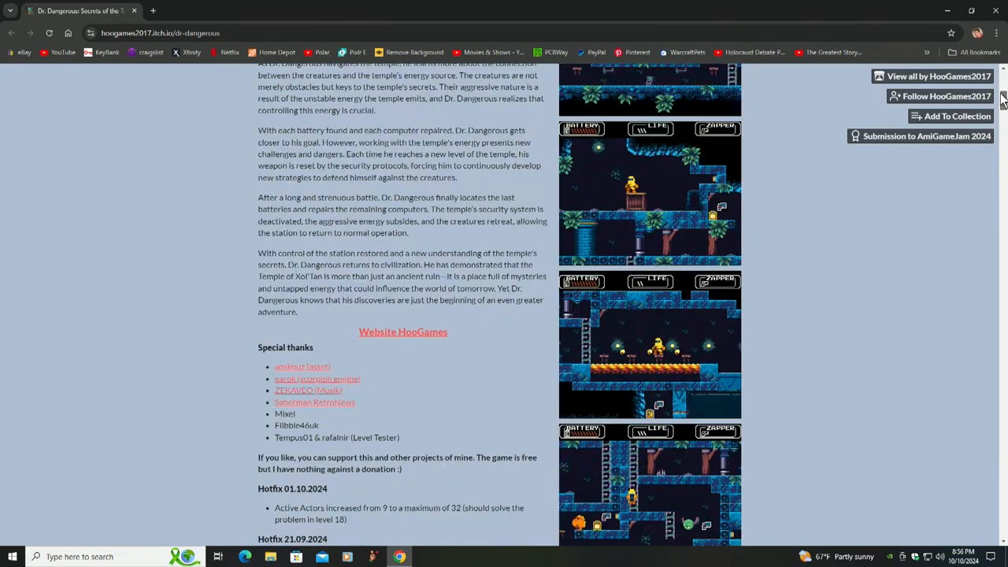
pyautogui.scroll(-3)
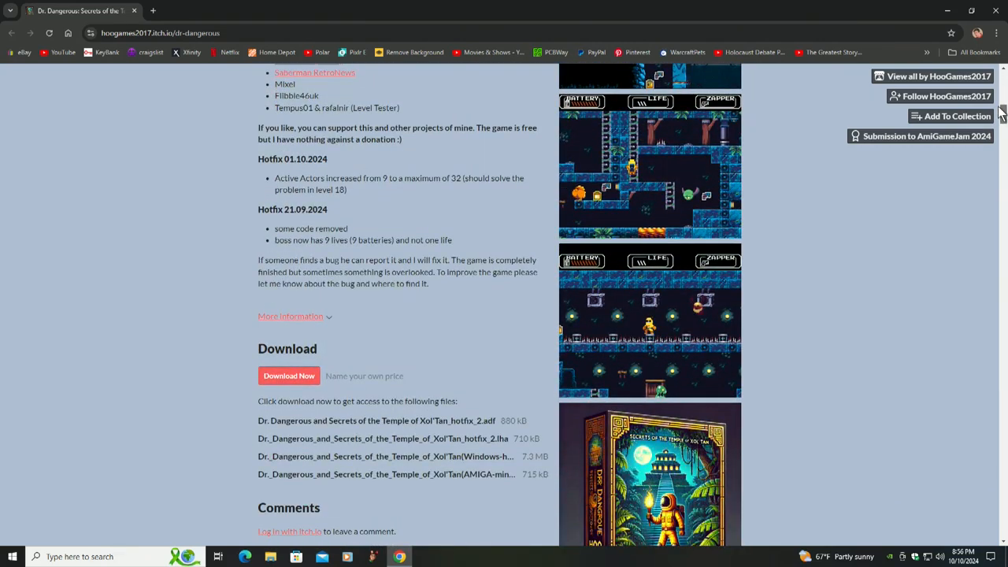
pyautogui.scroll(-3)
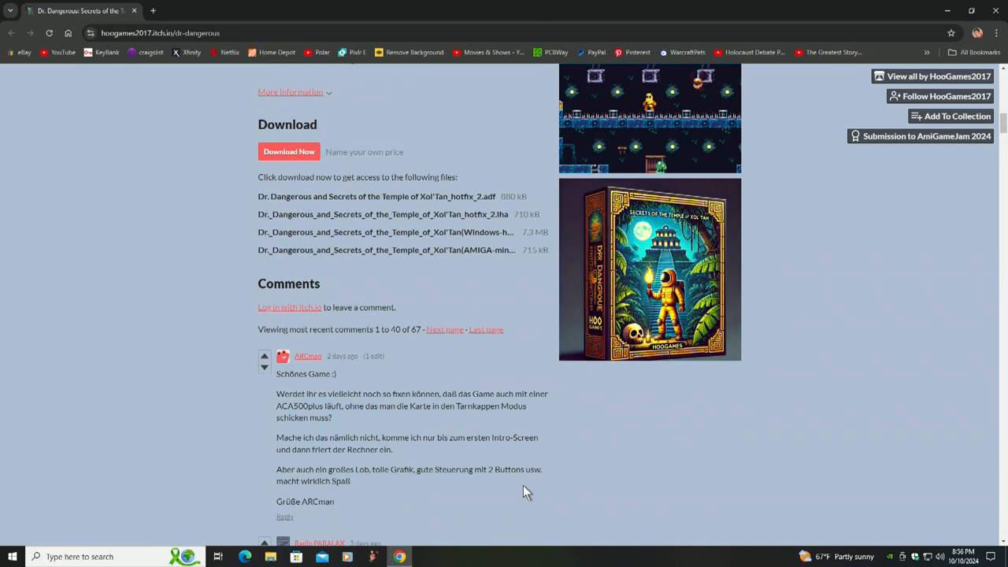
pyautogui.moveTo(591, 265)
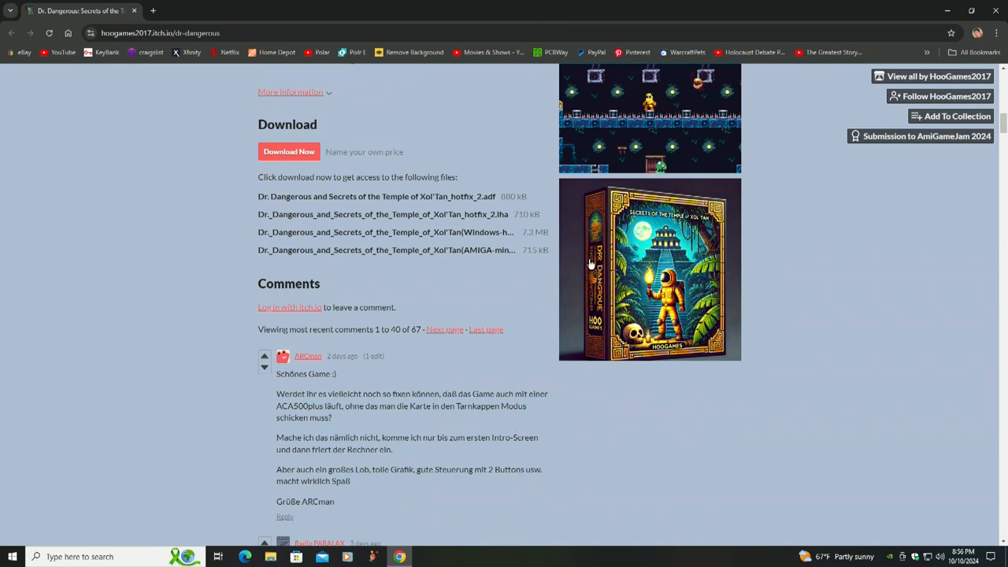
pyautogui.moveTo(639, 283)
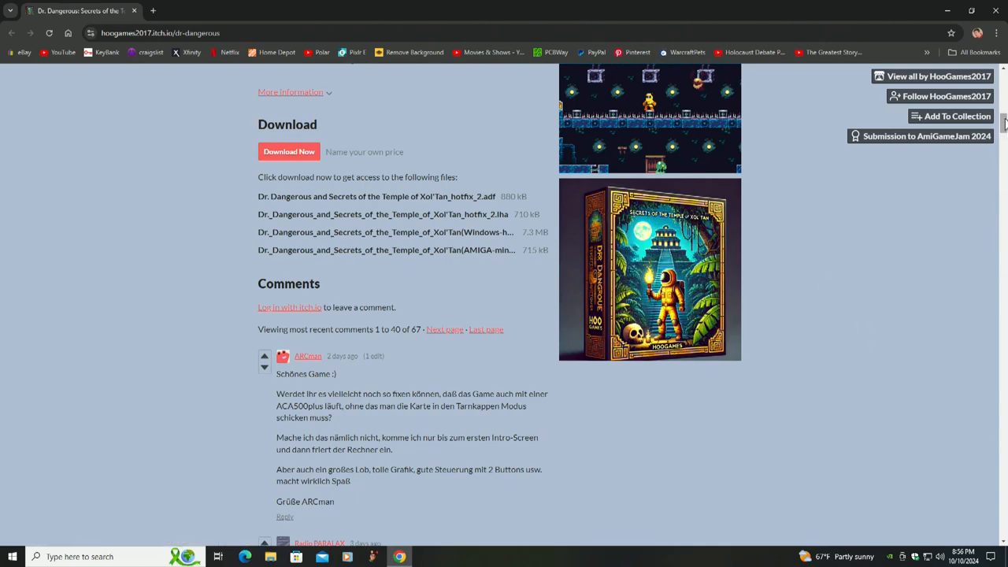
# Scroll from the page top past the description and downloads to the Comments section.
pyautogui.scroll(3)
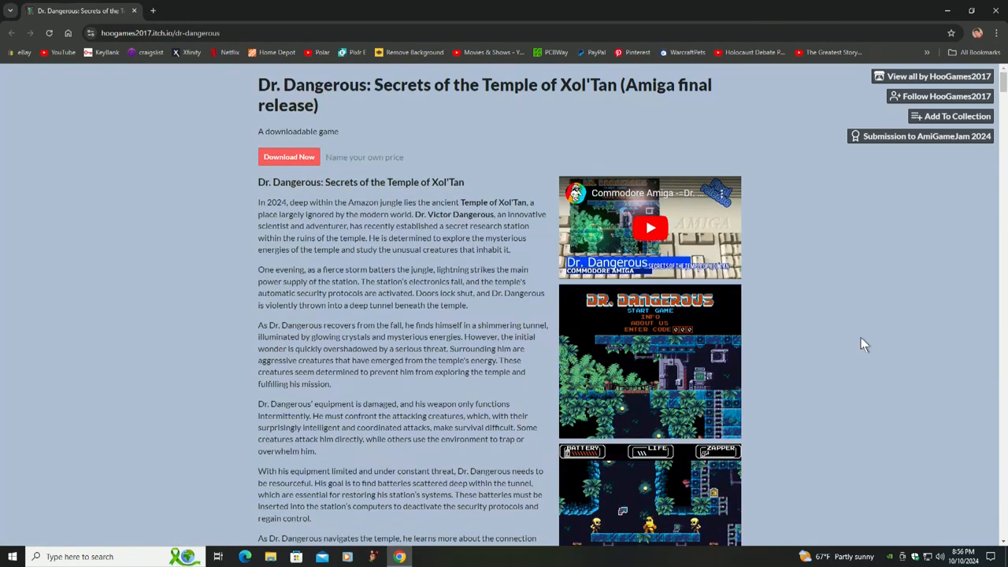
pyautogui.moveTo(324, 195)
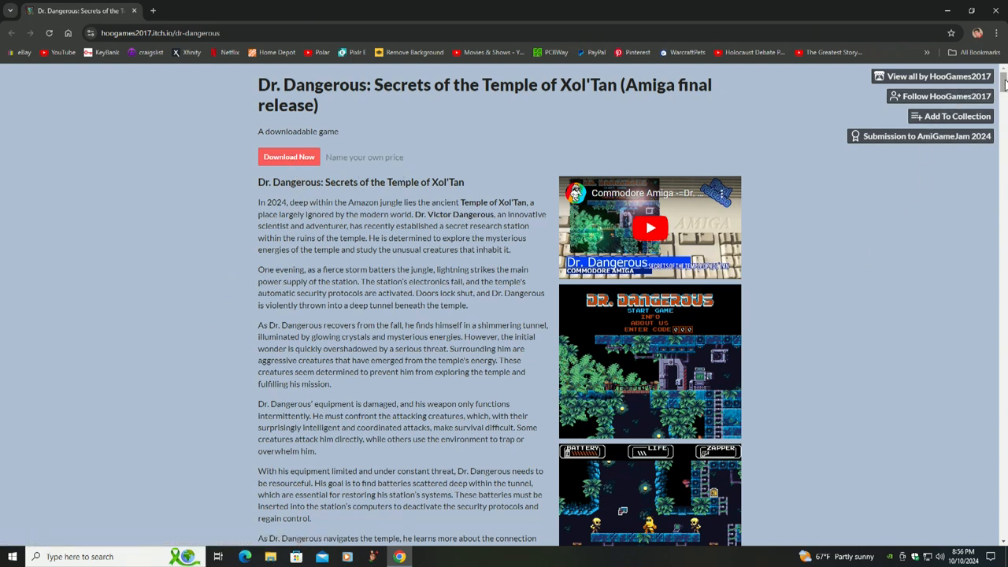
pyautogui.scroll(-3)
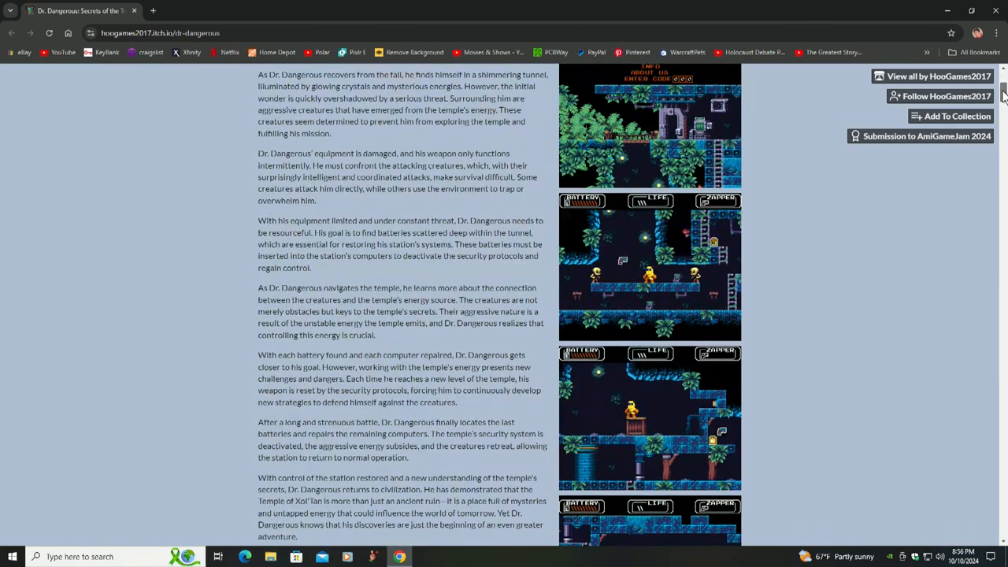
pyautogui.scroll(-3)
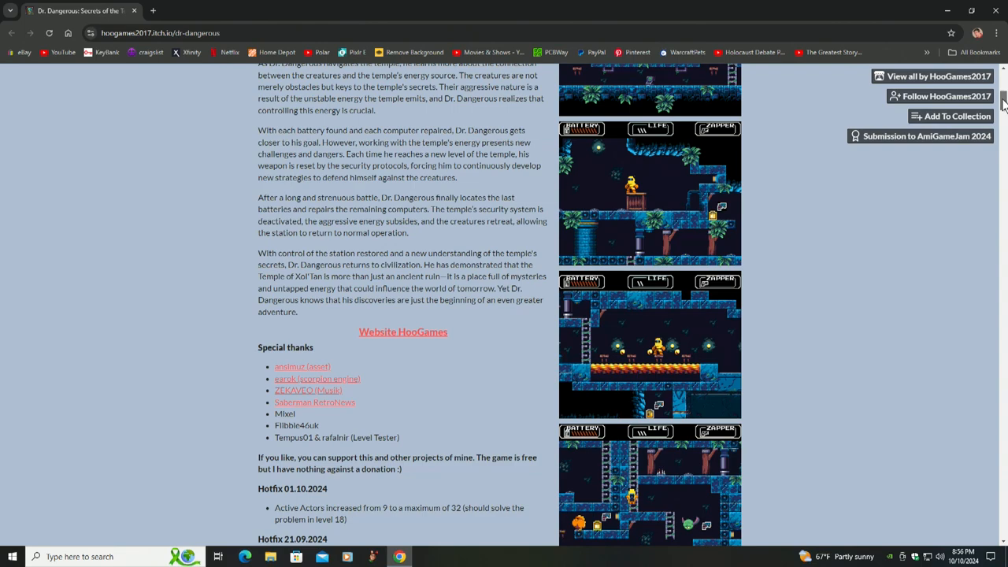
pyautogui.scroll(-3)
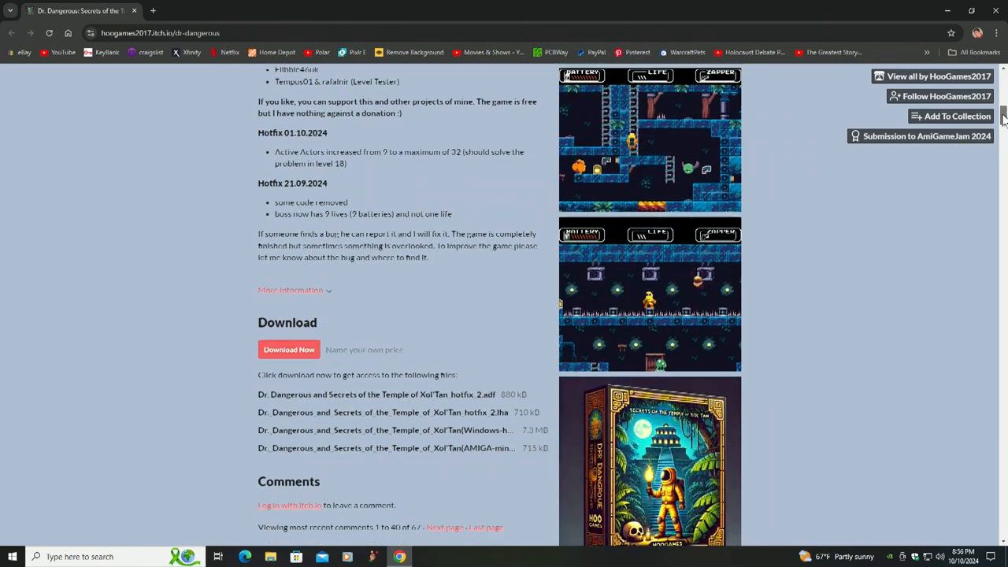
pyautogui.scroll(-3)
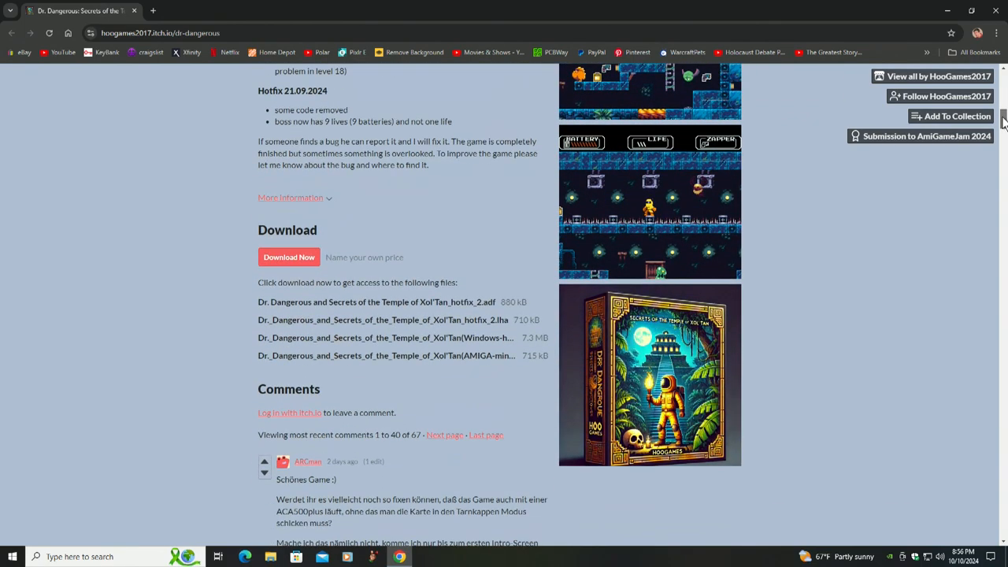
pyautogui.scroll(-3)
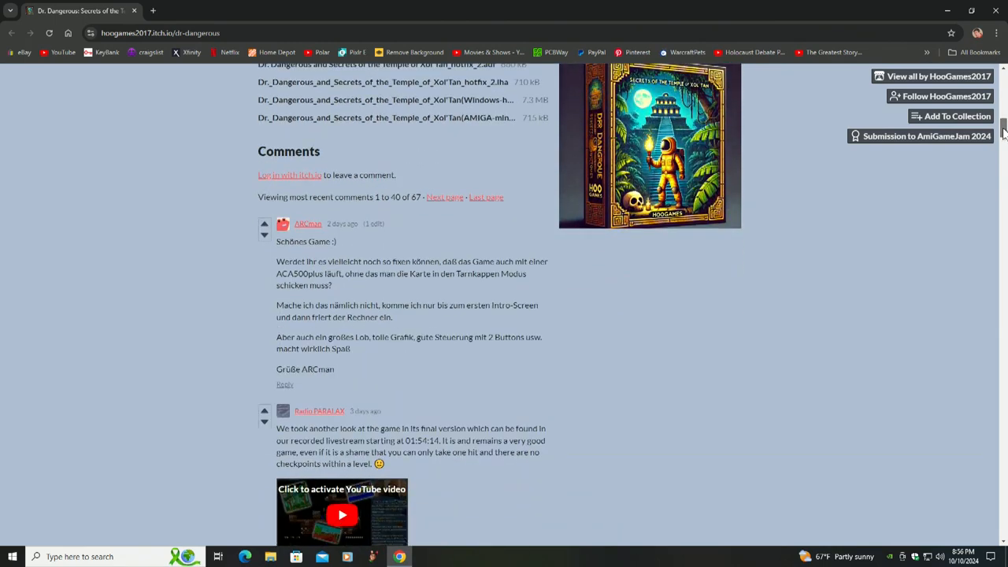
# Scroll through the comments to 'Viewing most recent comments 1 to 40 of 67', then back up.
pyautogui.scroll(-3)
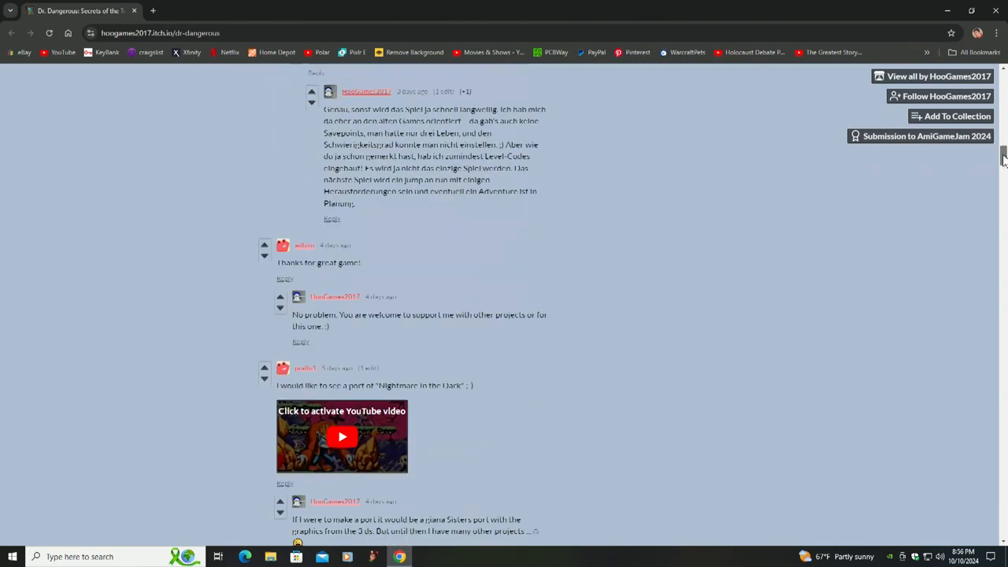
pyautogui.scroll(-3)
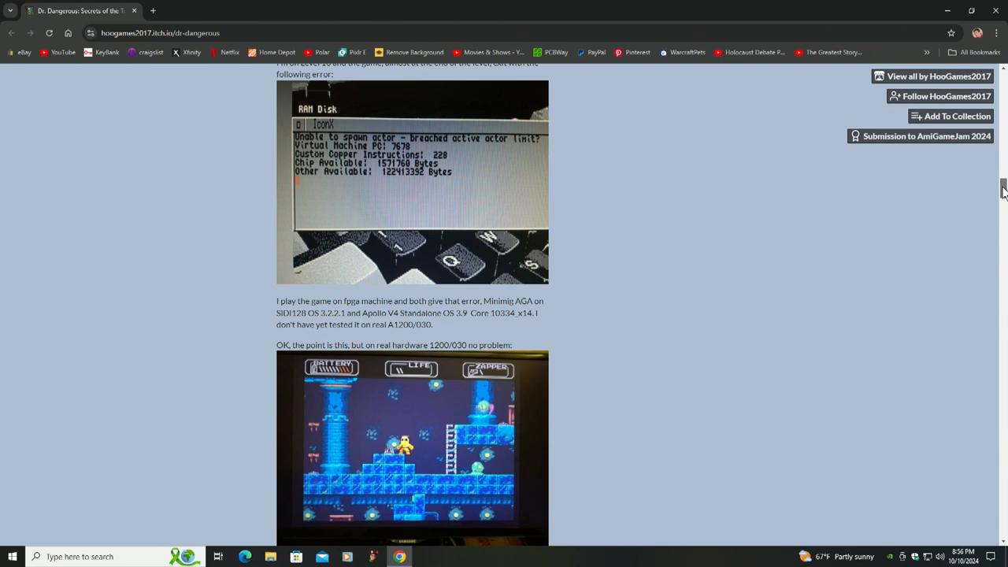
pyautogui.scroll(-3)
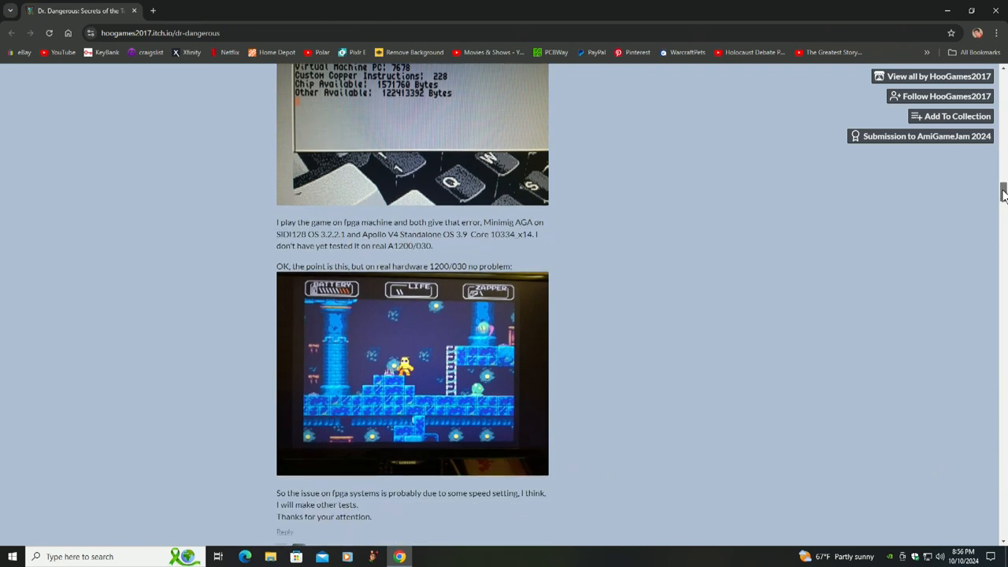
pyautogui.scroll(-3)
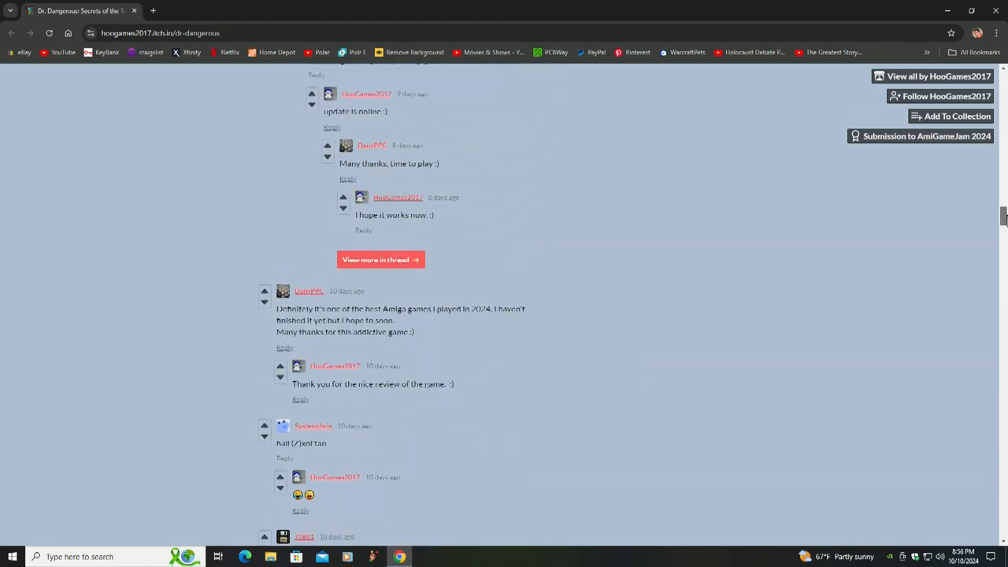
pyautogui.scroll(-3)
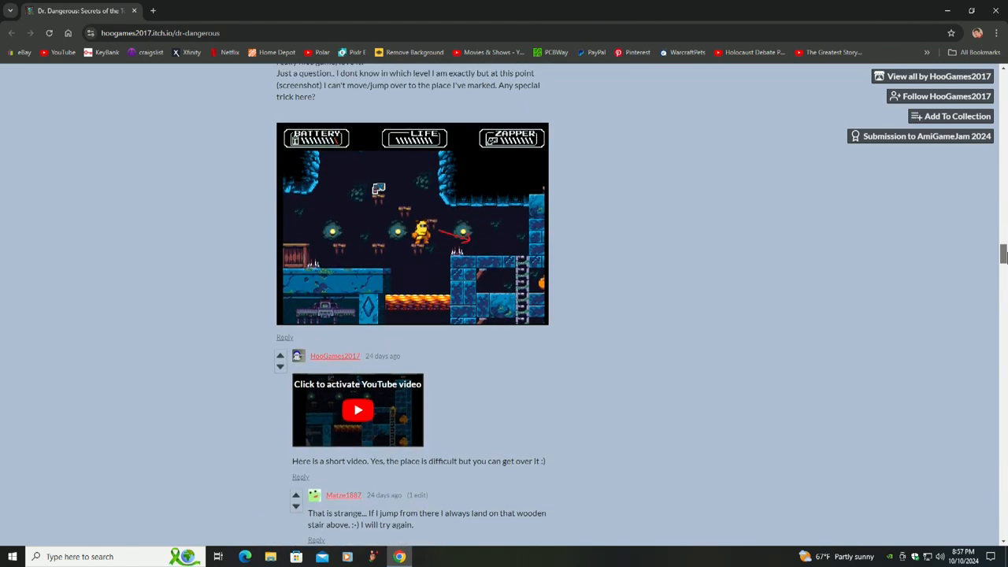
pyautogui.scroll(-3)
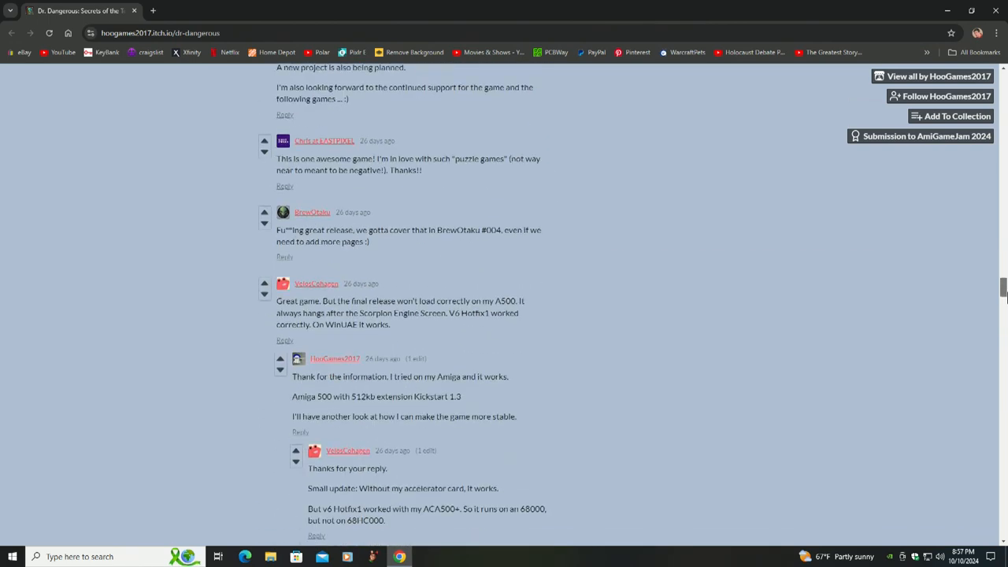
pyautogui.scroll(-3)
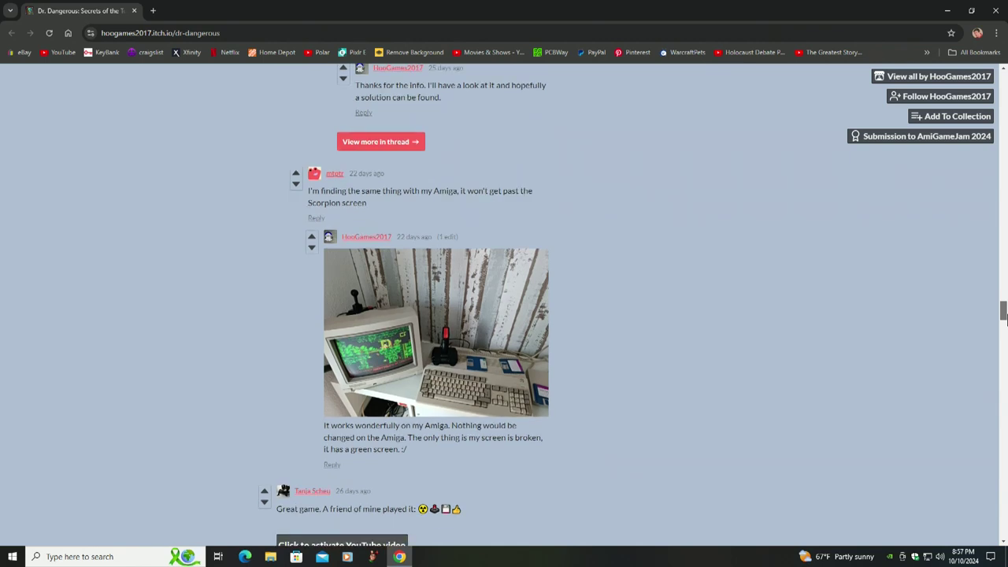
pyautogui.scroll(-3)
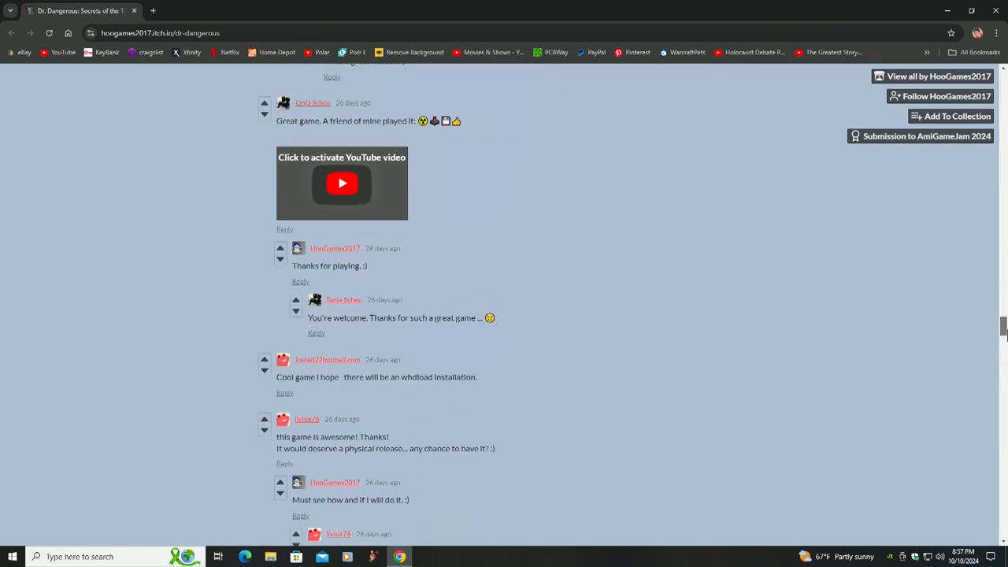
pyautogui.scroll(-3)
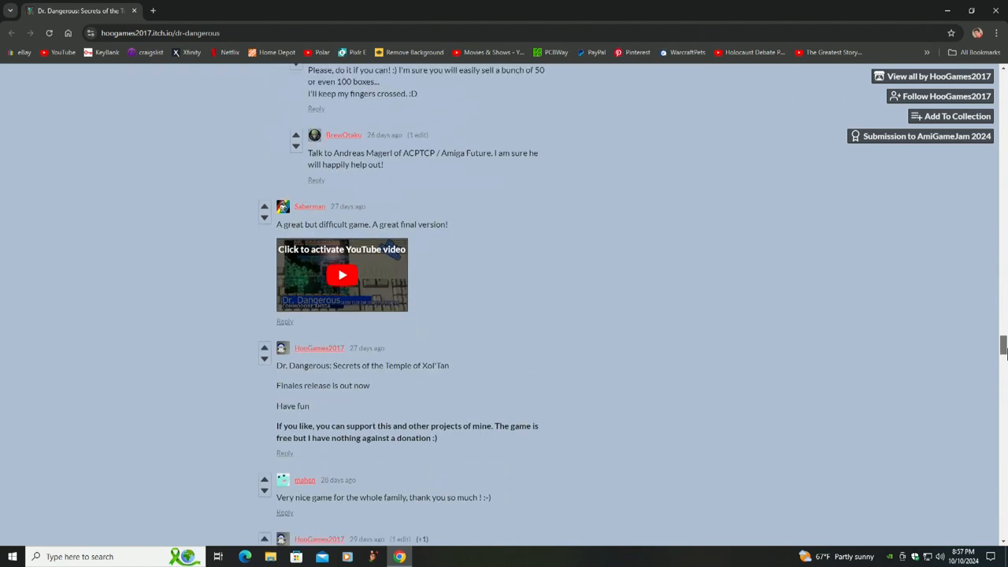
pyautogui.scroll(-3)
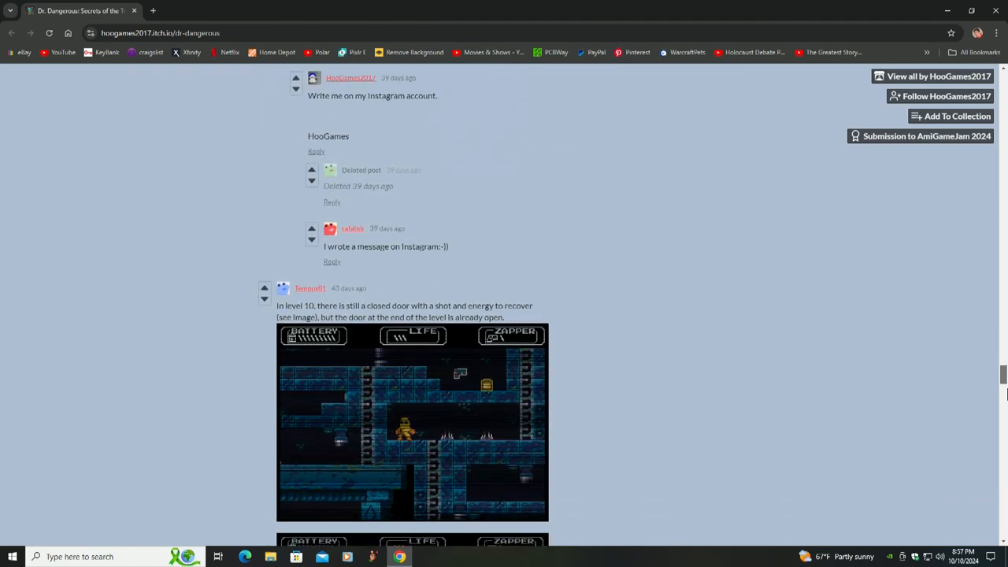
pyautogui.scroll(-3)
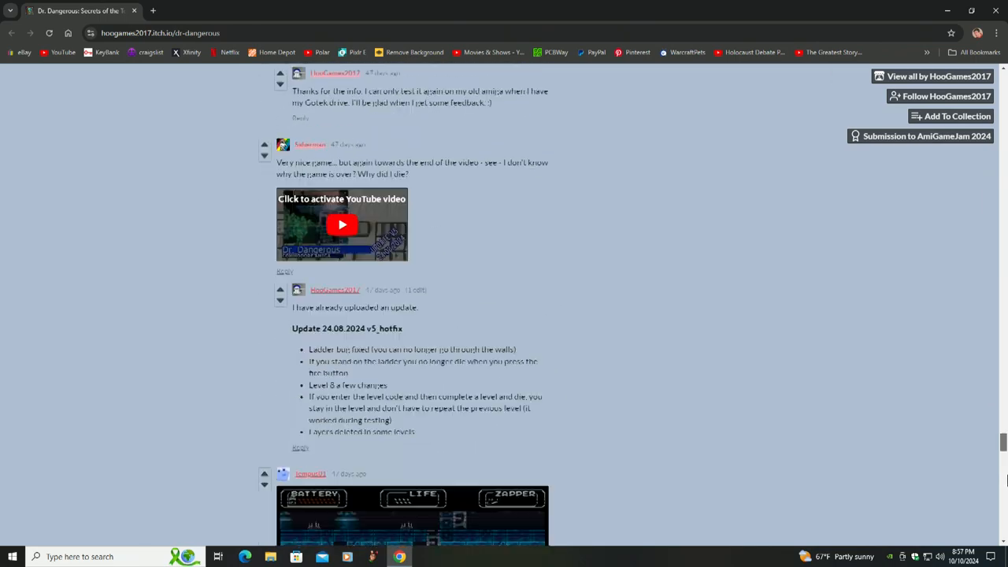
pyautogui.scroll(-3)
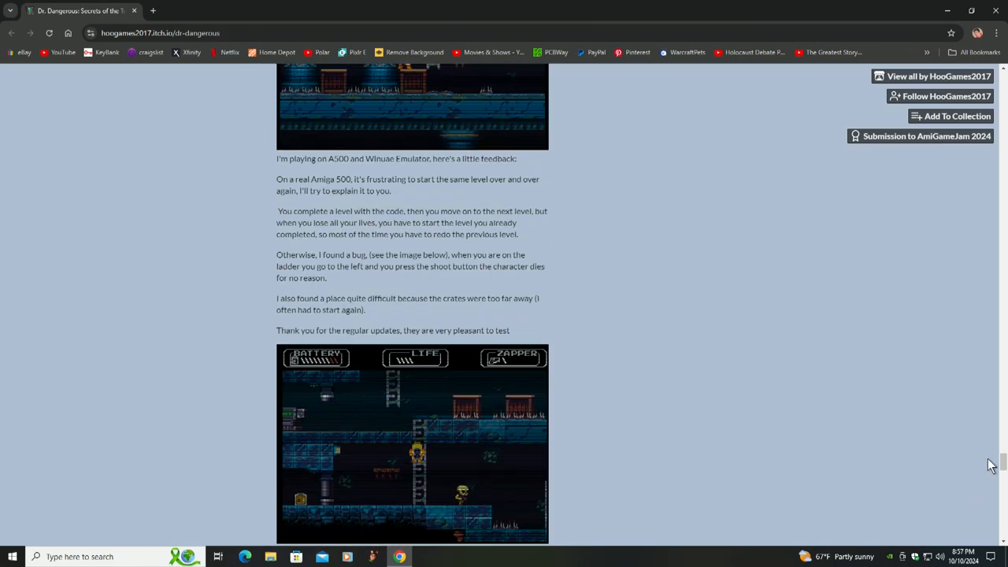
pyautogui.scroll(-3)
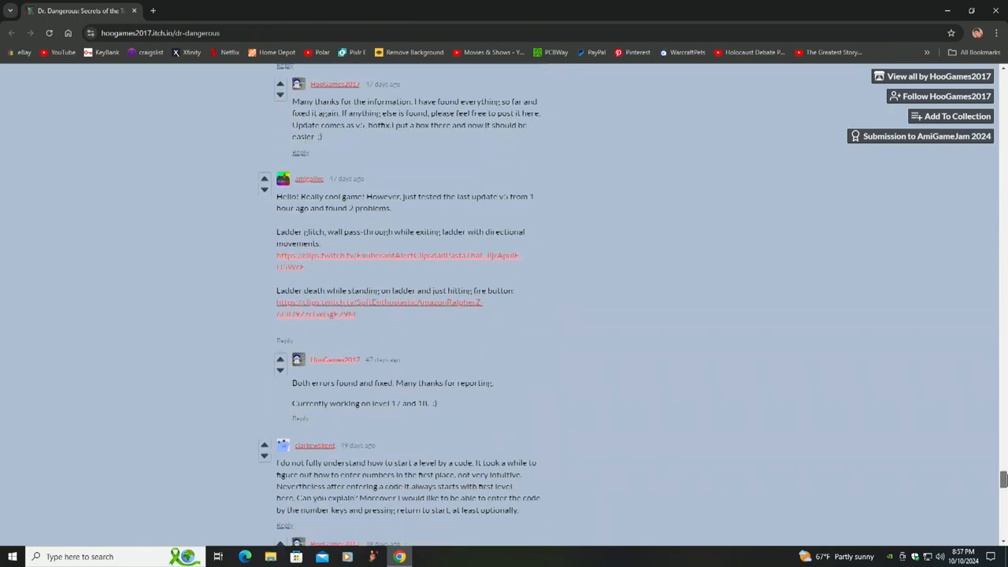
pyautogui.scroll(-3)
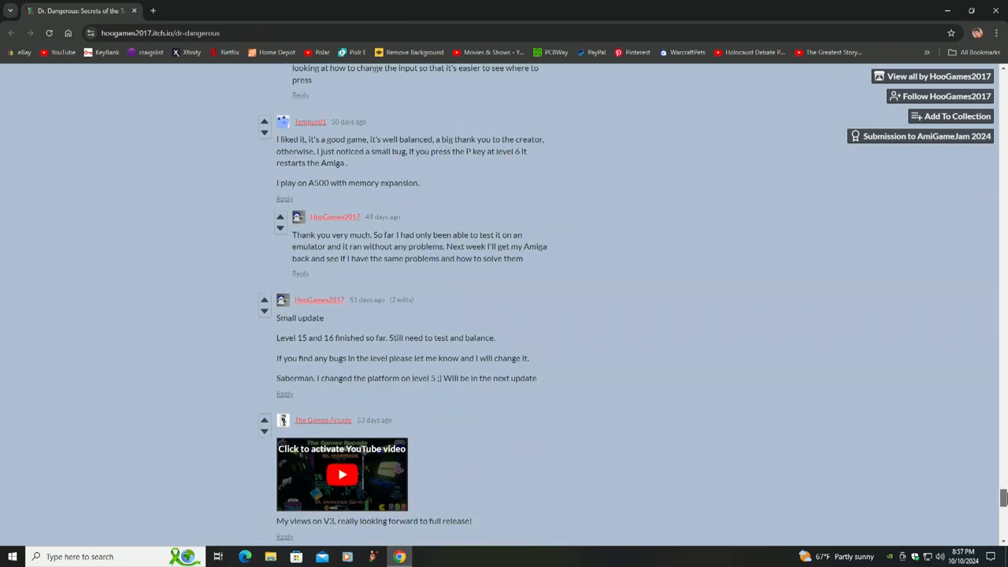
pyautogui.scroll(-3)
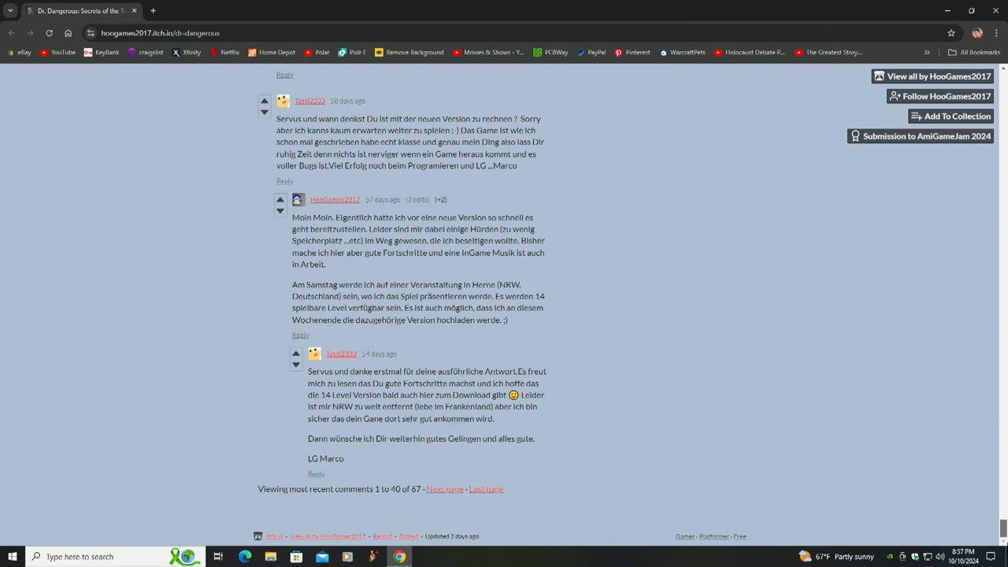
pyautogui.scroll(3)
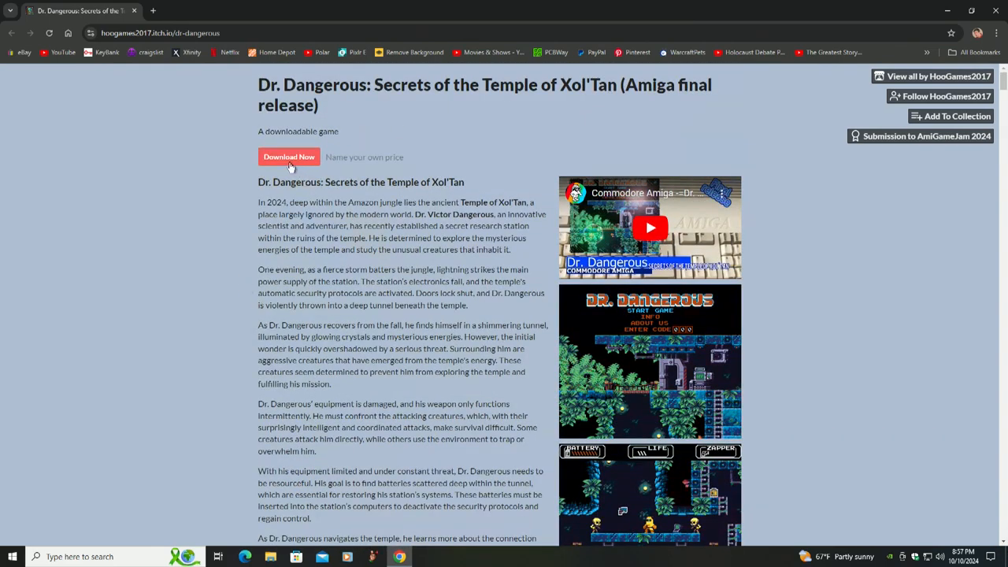
# Bring up the Download Now dialog with the suggested price and included files.
pyautogui.click(289, 158)
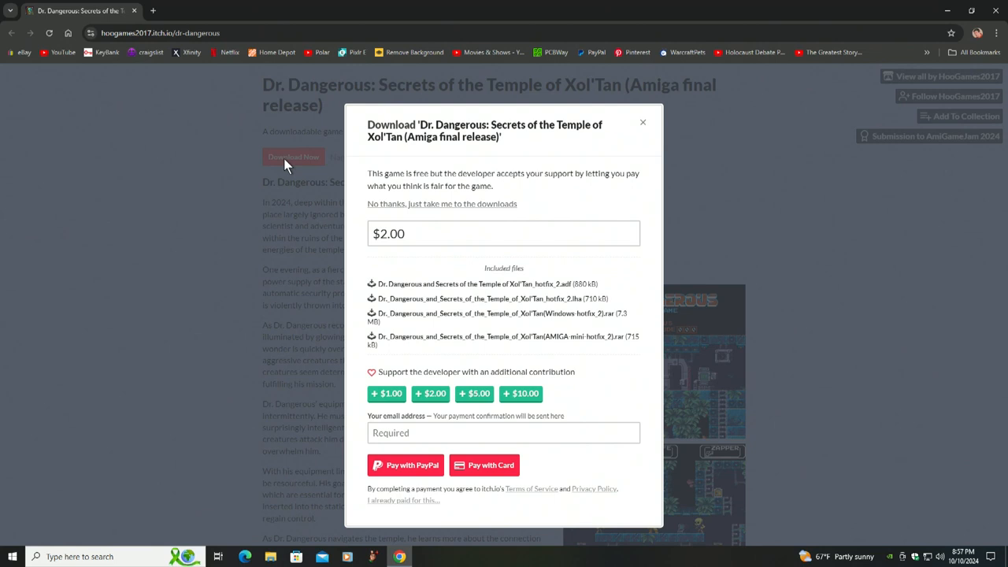
pyautogui.moveTo(301, 255)
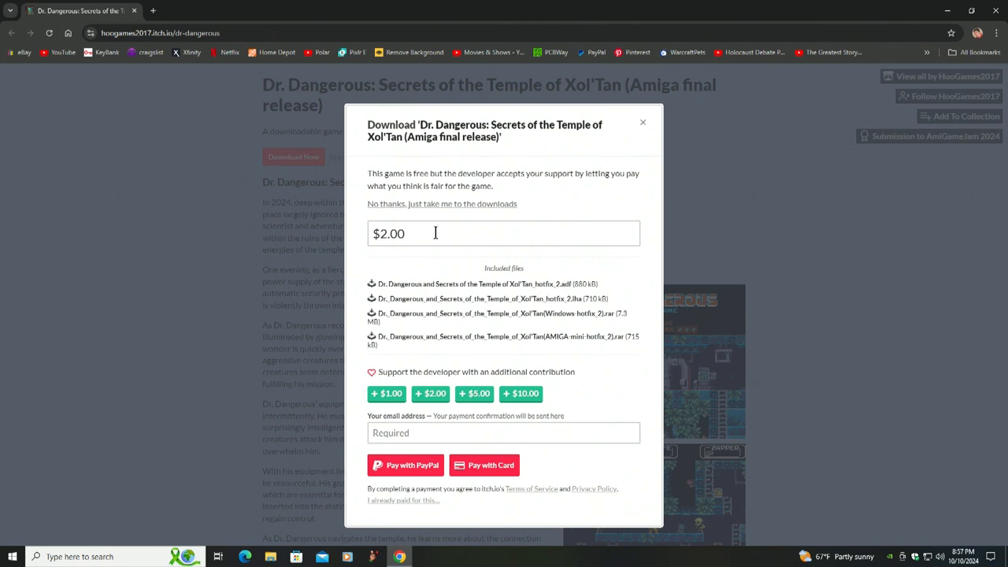
# Replace the suggested $2.00 contribution with $5.00 in the download dialog.
pyautogui.click(434, 233)
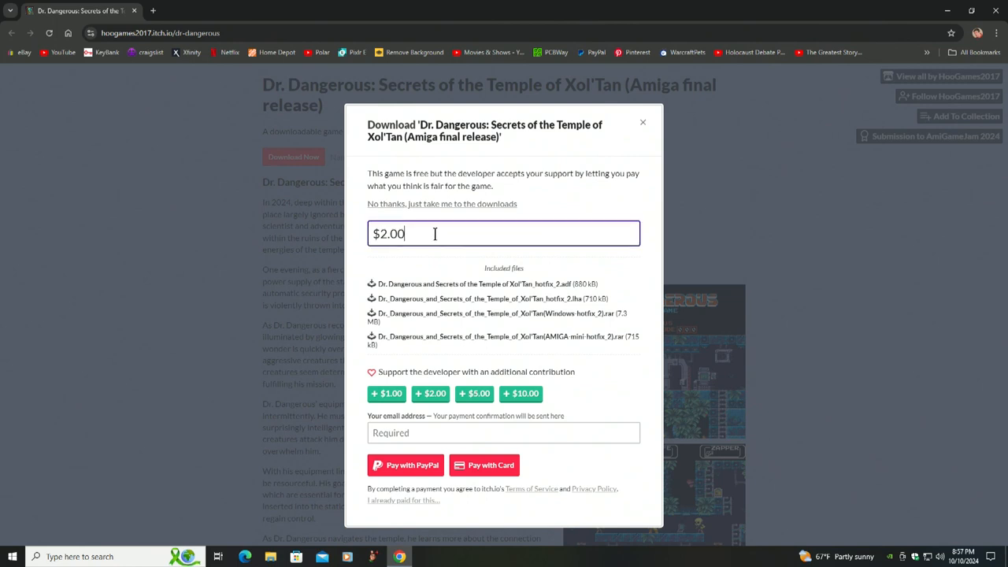
pyautogui.write('0.02')
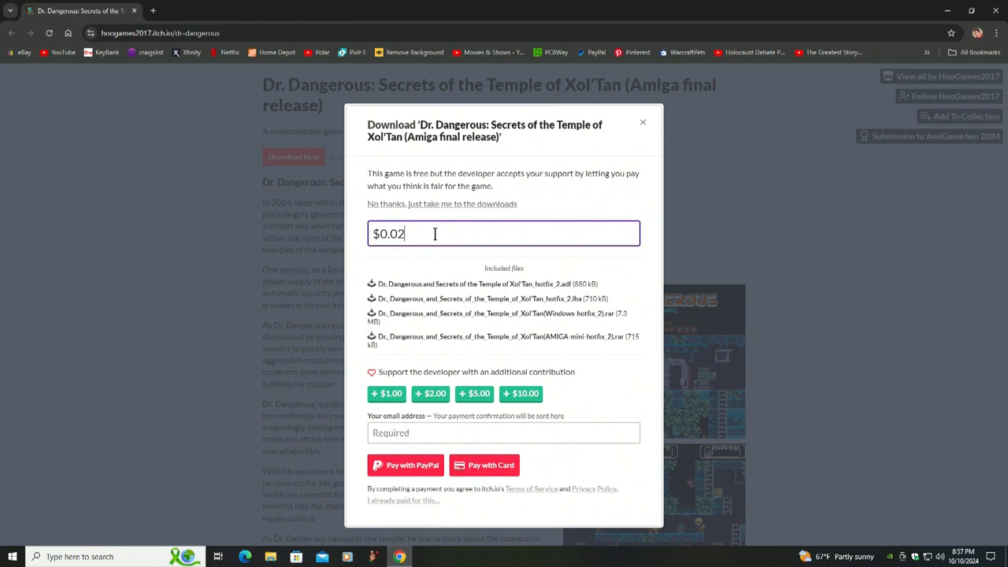
pyautogui.write('0.00')
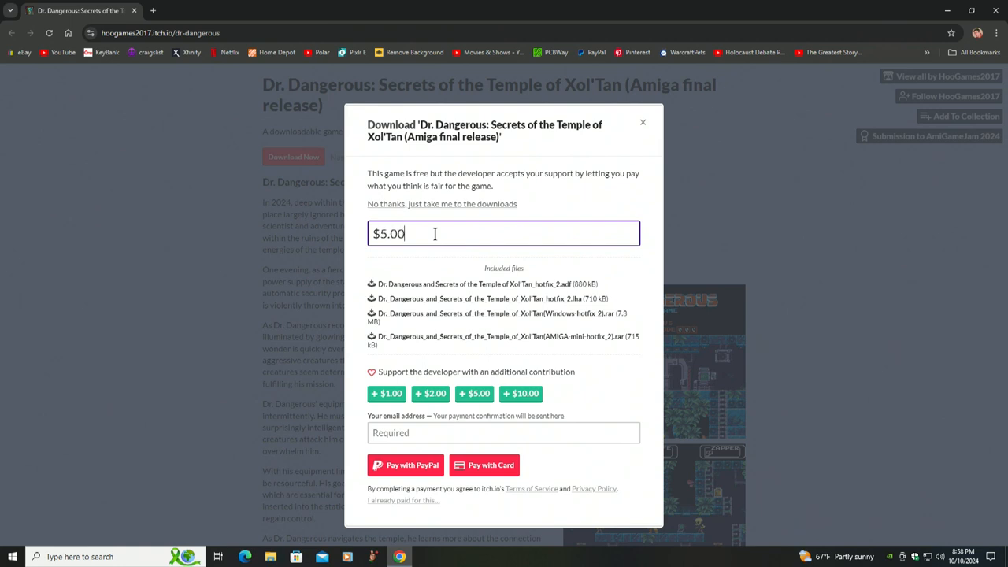
pyautogui.moveTo(739, 278)
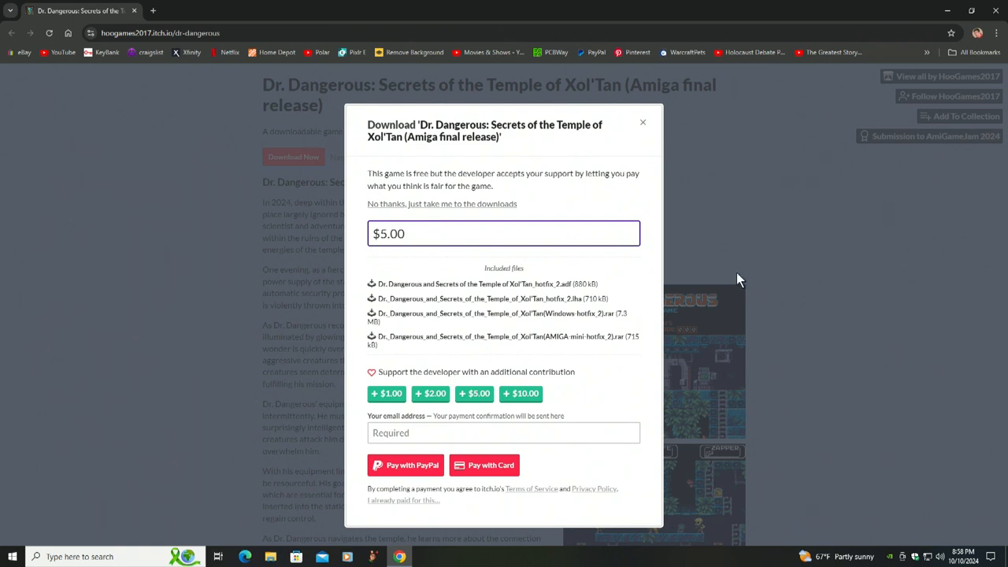
pyautogui.moveTo(847, 401)
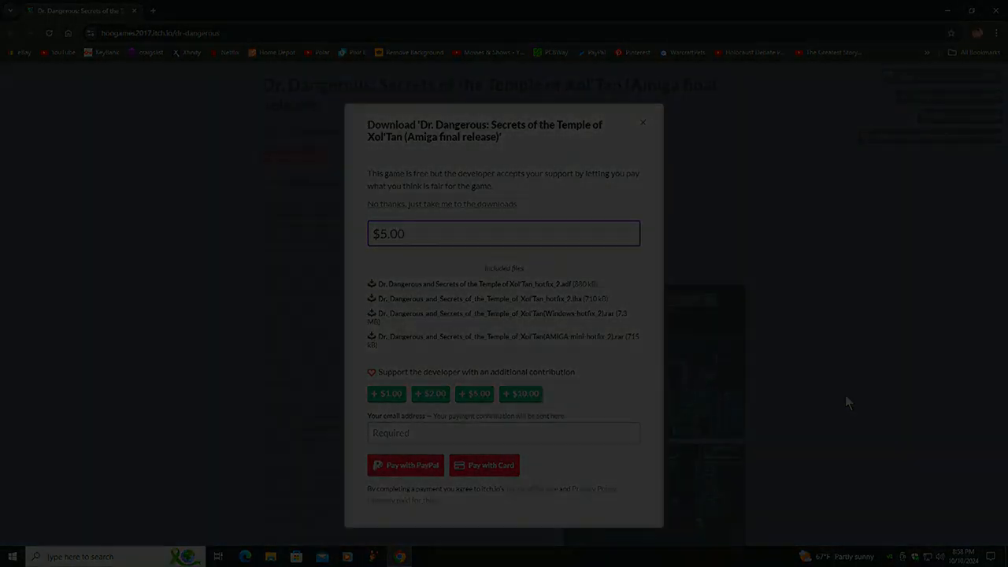
pyautogui.click(441, 205)
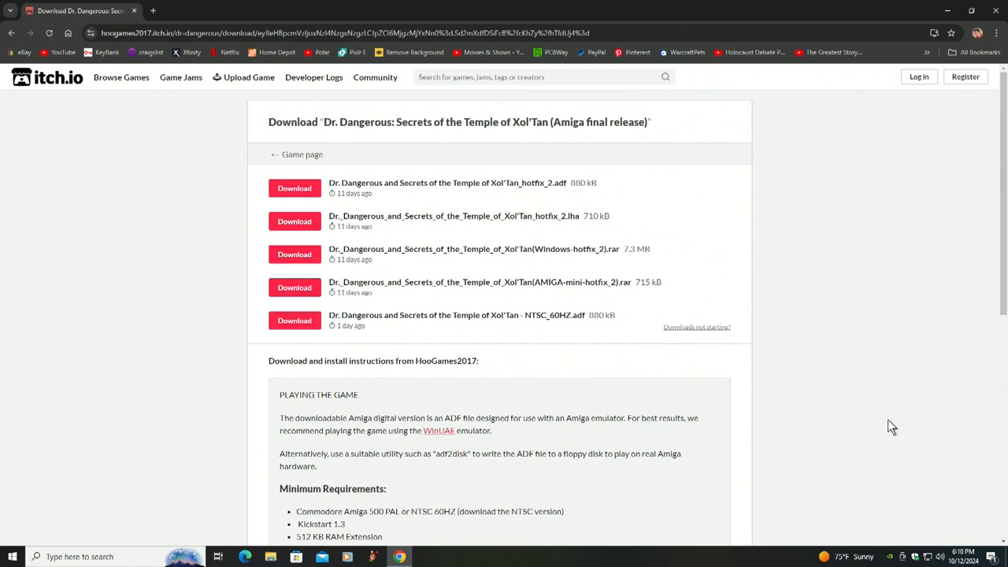
pyautogui.moveTo(877, 390)
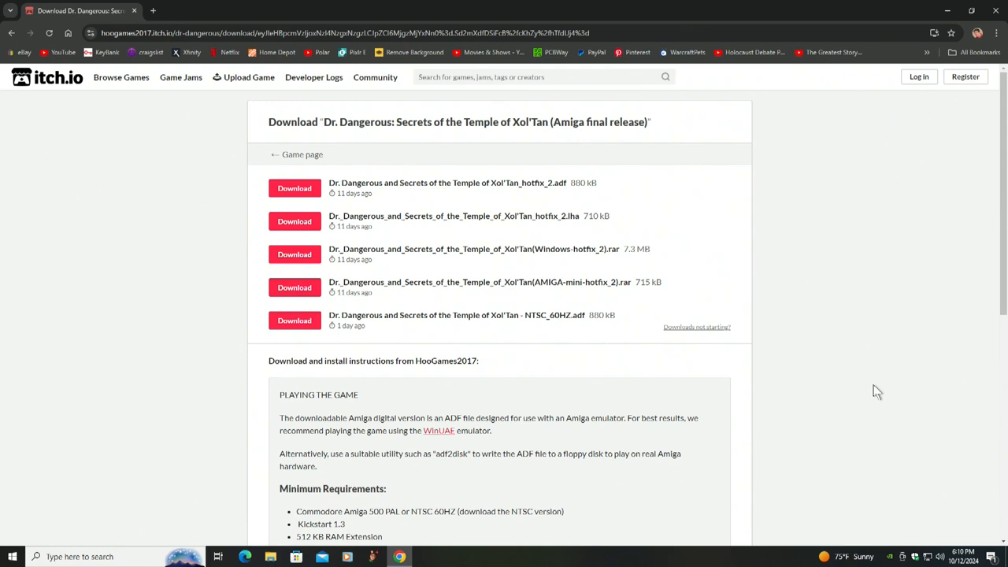
pyautogui.moveTo(732, 220)
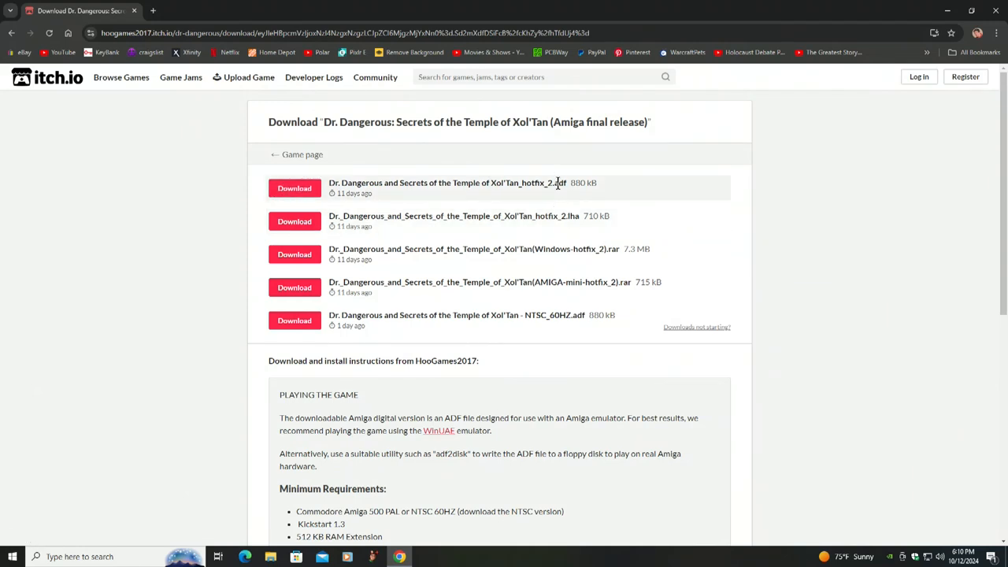
pyautogui.moveTo(554, 291)
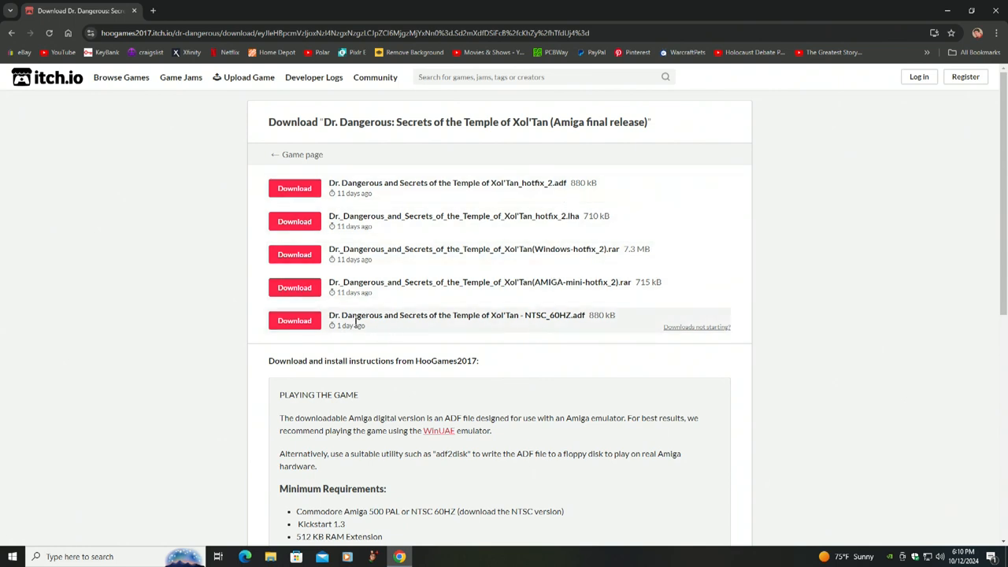
pyautogui.moveTo(539, 334)
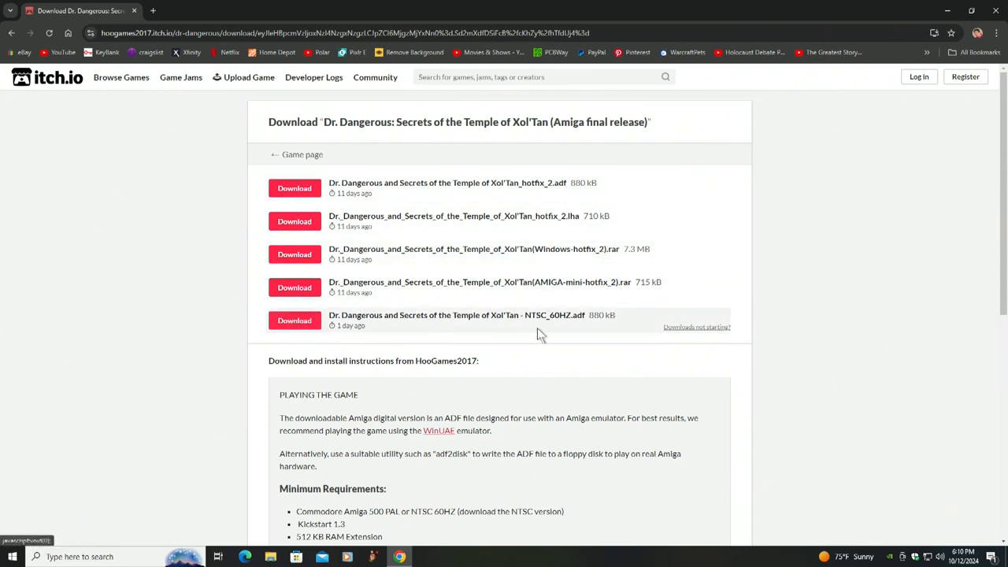
pyautogui.moveTo(595, 332)
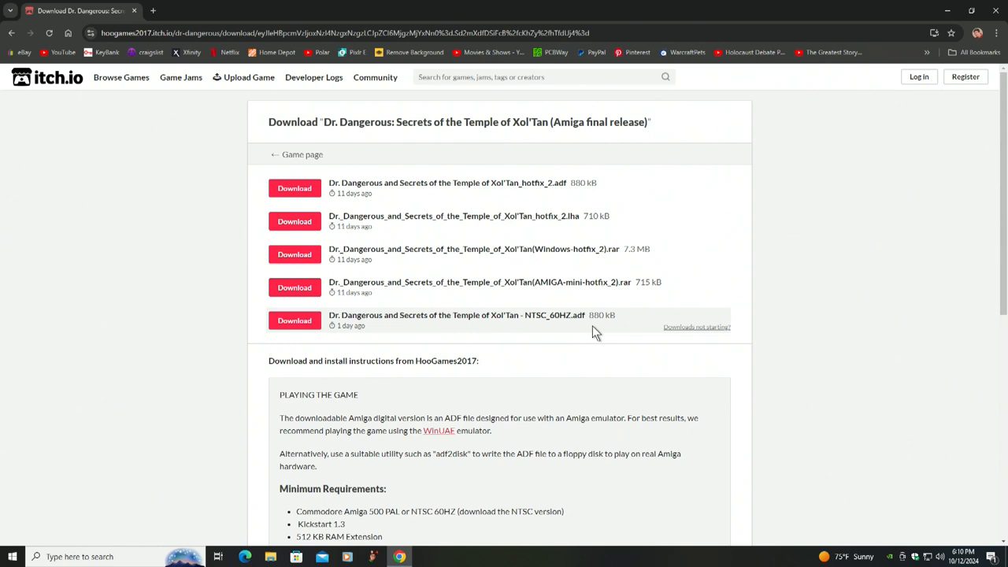
pyautogui.moveTo(540, 337)
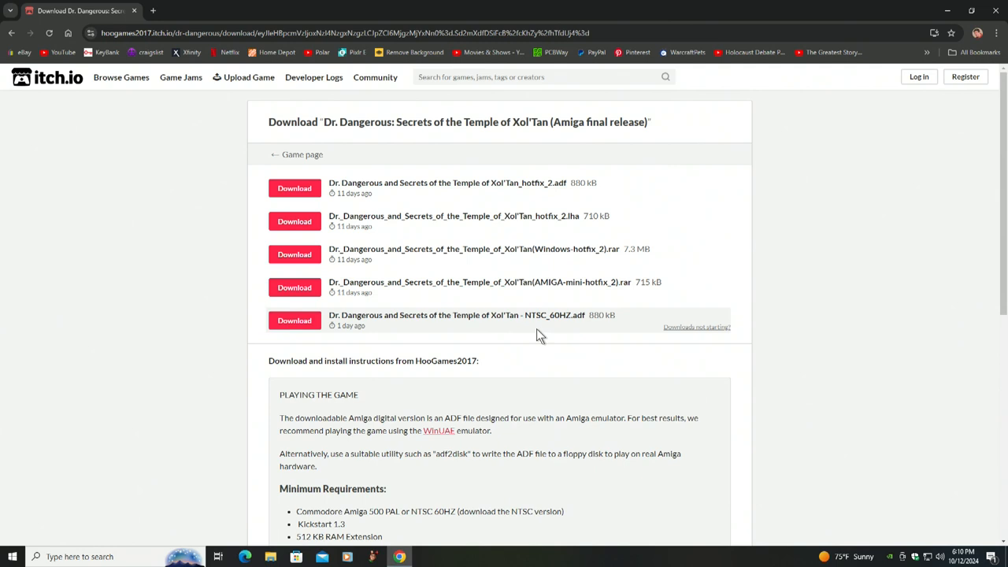
pyautogui.moveTo(536, 294)
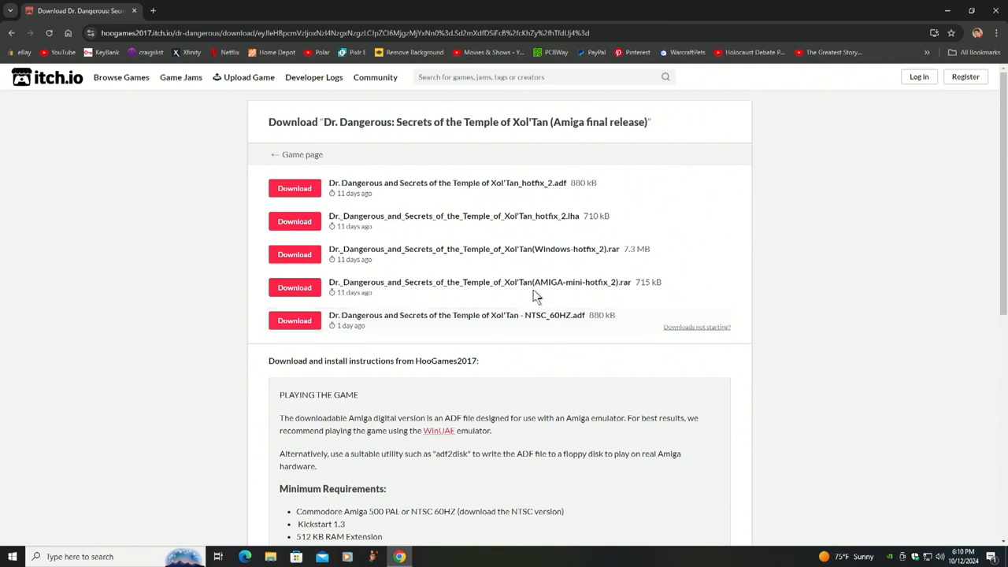
pyautogui.moveTo(553, 199)
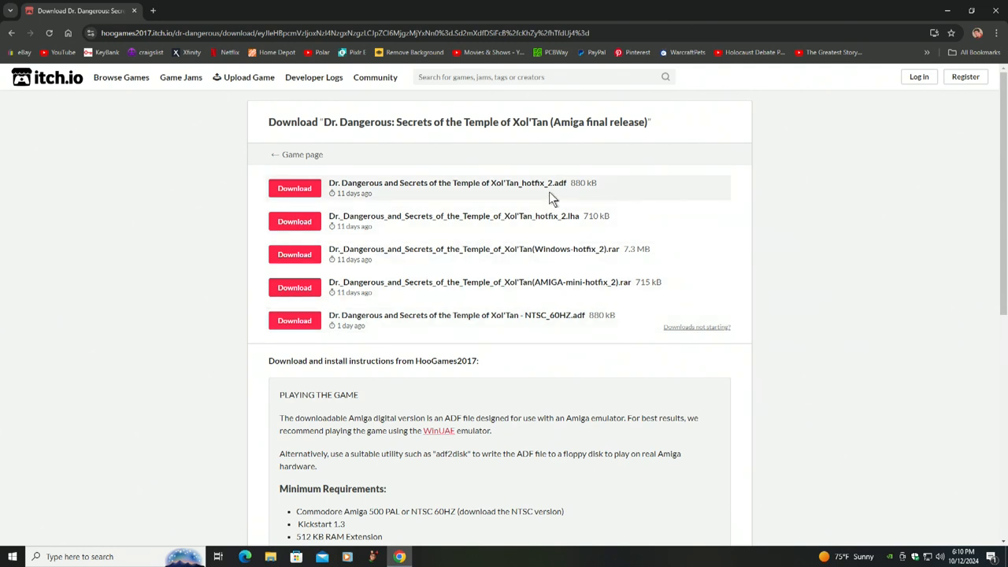
pyautogui.moveTo(444, 195)
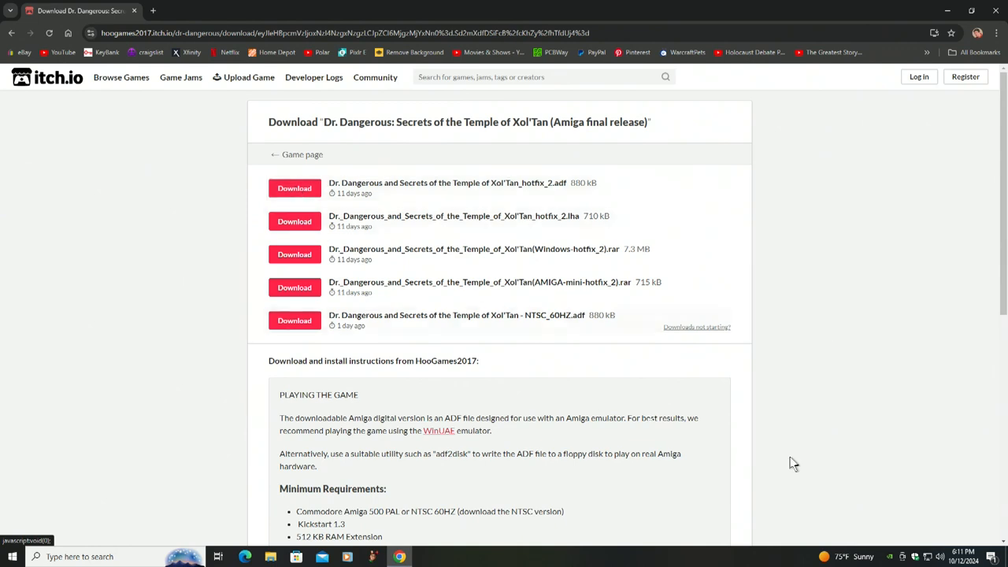
pyautogui.moveTo(910, 417)
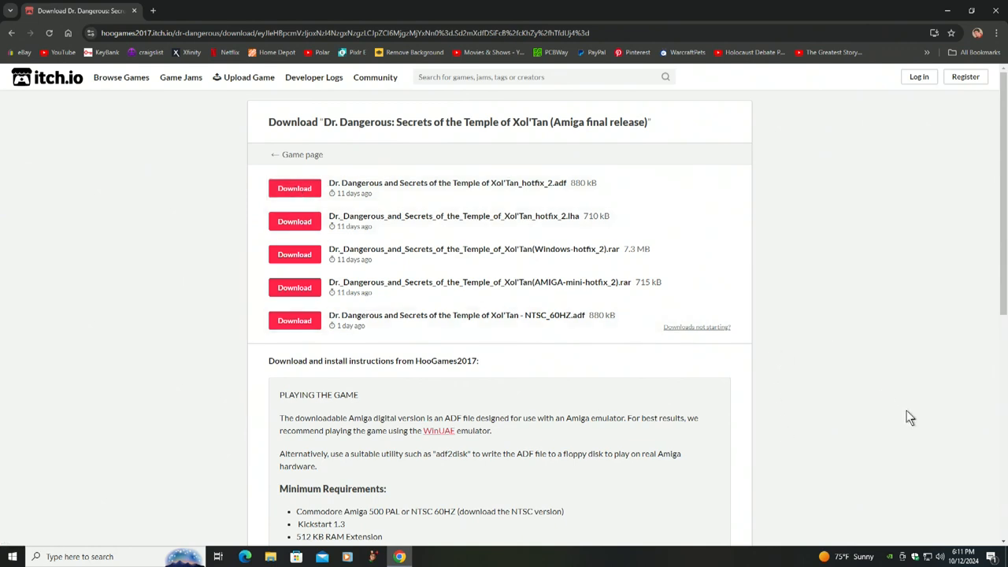
pyautogui.scroll(-3)
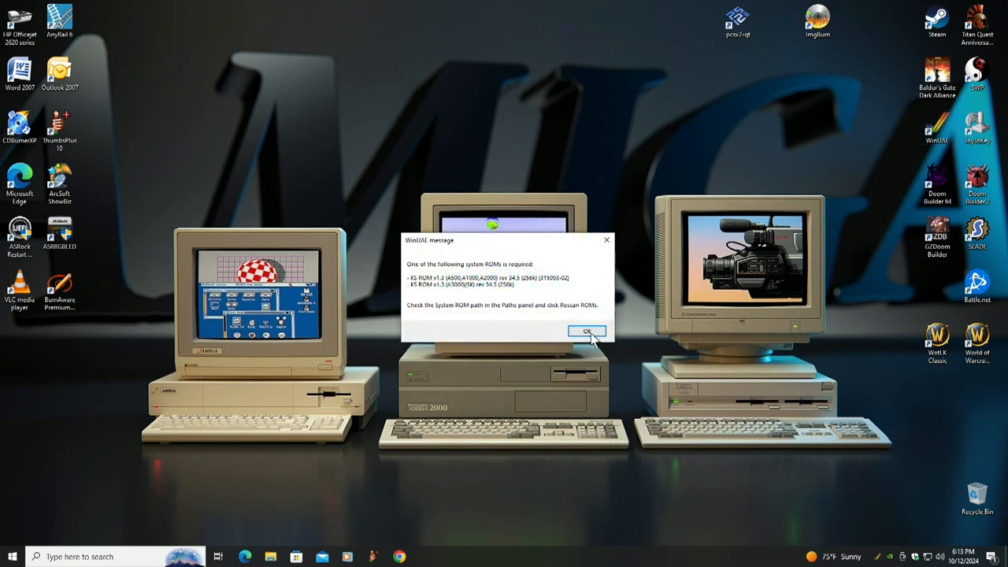
# Dismiss the missing system ROM warning so the WinUAE properties window shows.
pyautogui.click(586, 330)
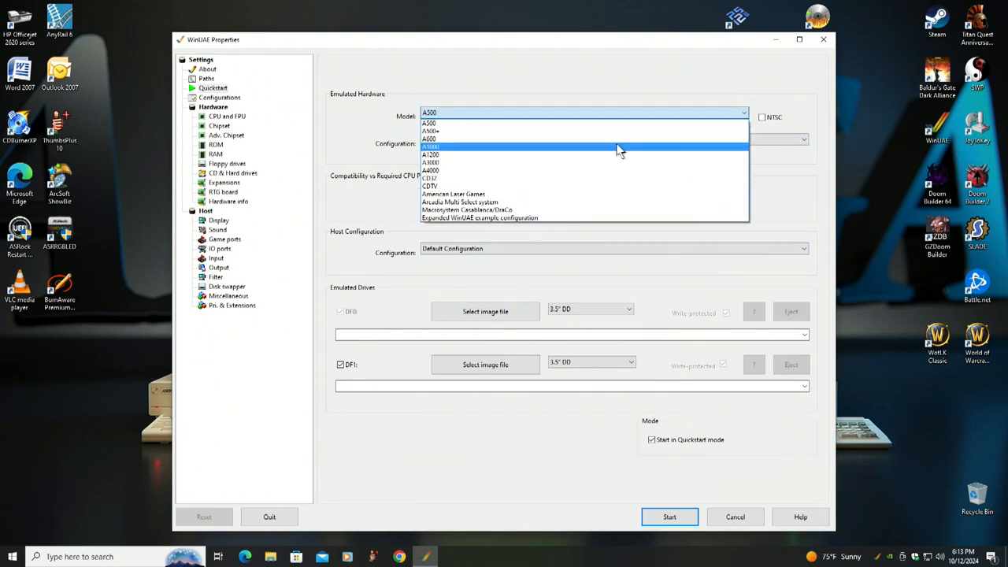
pyautogui.moveTo(431, 155)
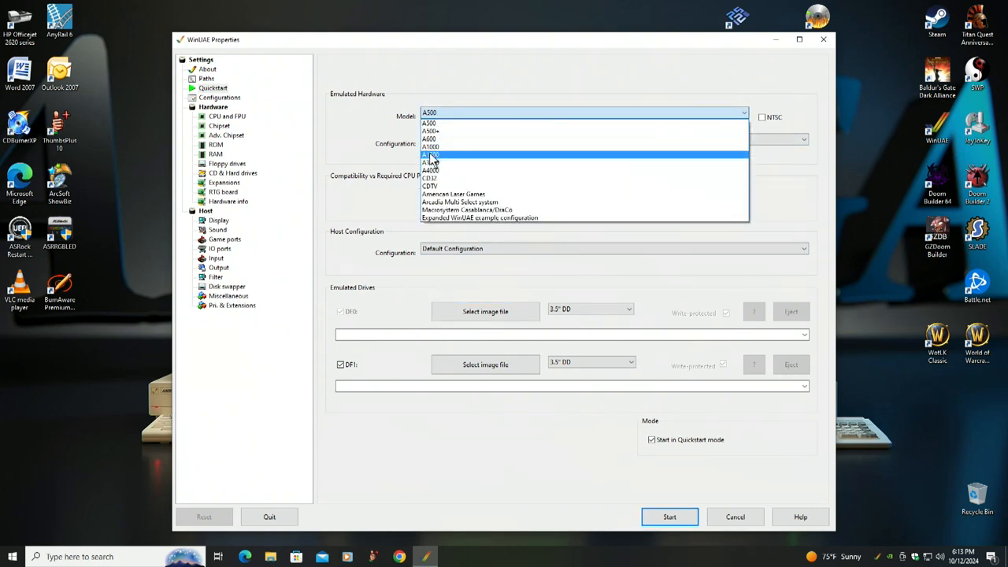
# Choose A1200 as the emulated Amiga model in Quickstart.
pyautogui.click(432, 155)
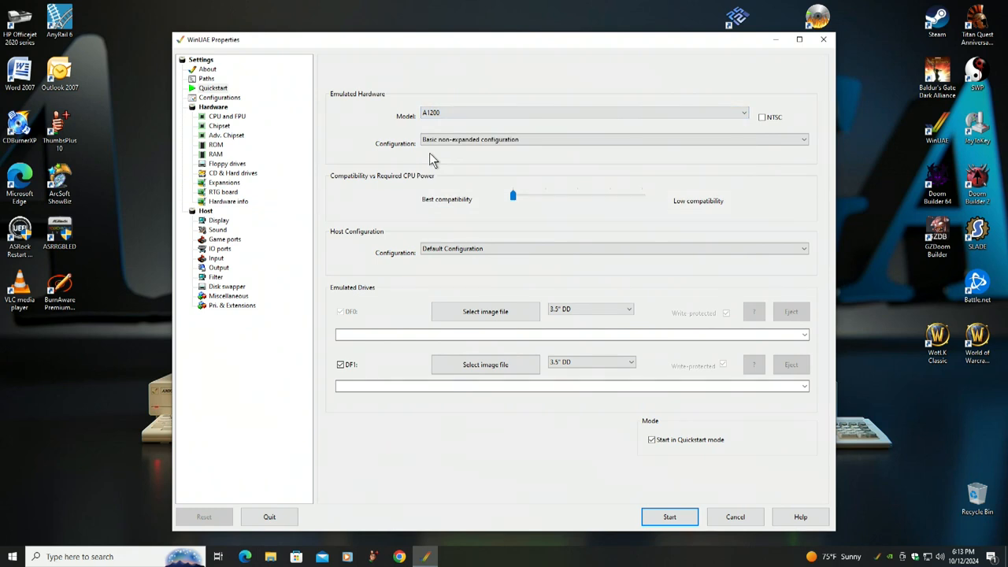
pyautogui.moveTo(482, 158)
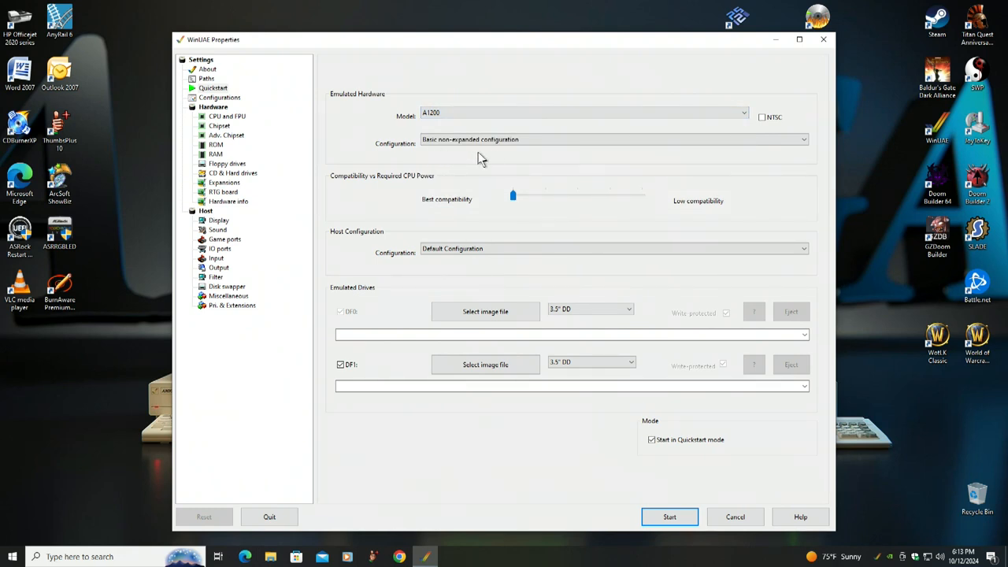
pyautogui.moveTo(524, 156)
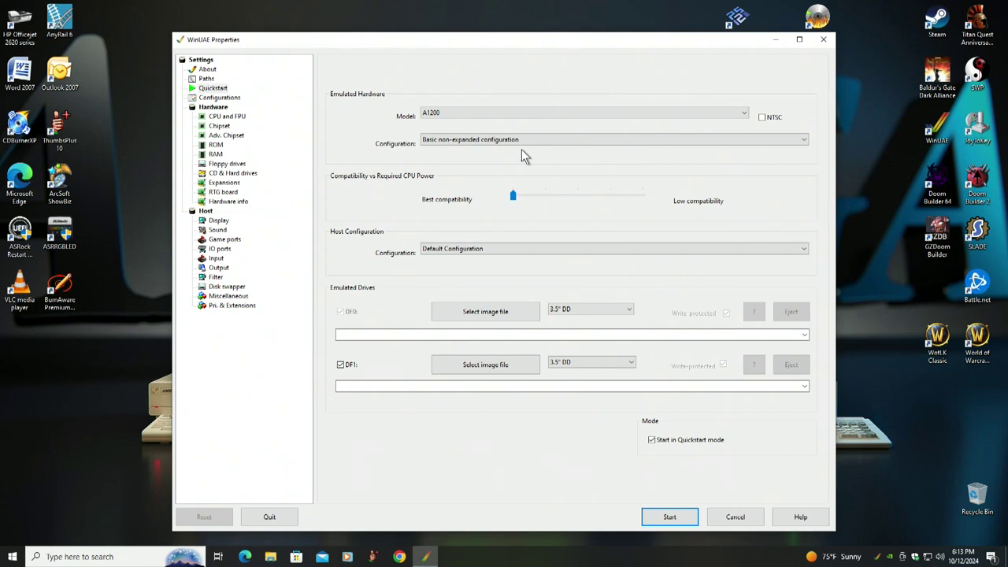
pyautogui.moveTo(614, 151)
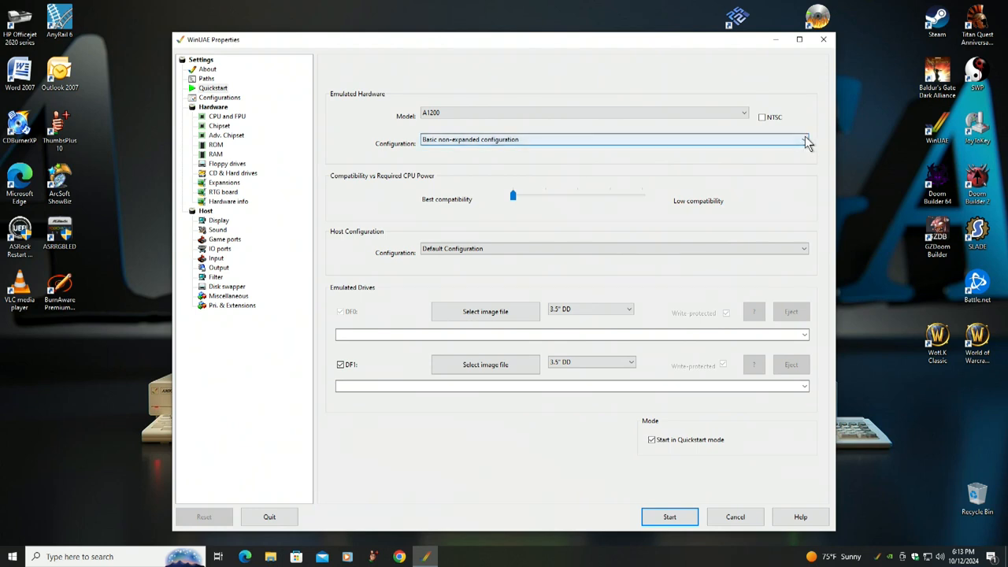
# Set the A1200 to the 4MB Fast RAM expanded configuration.
pyautogui.click(805, 140)
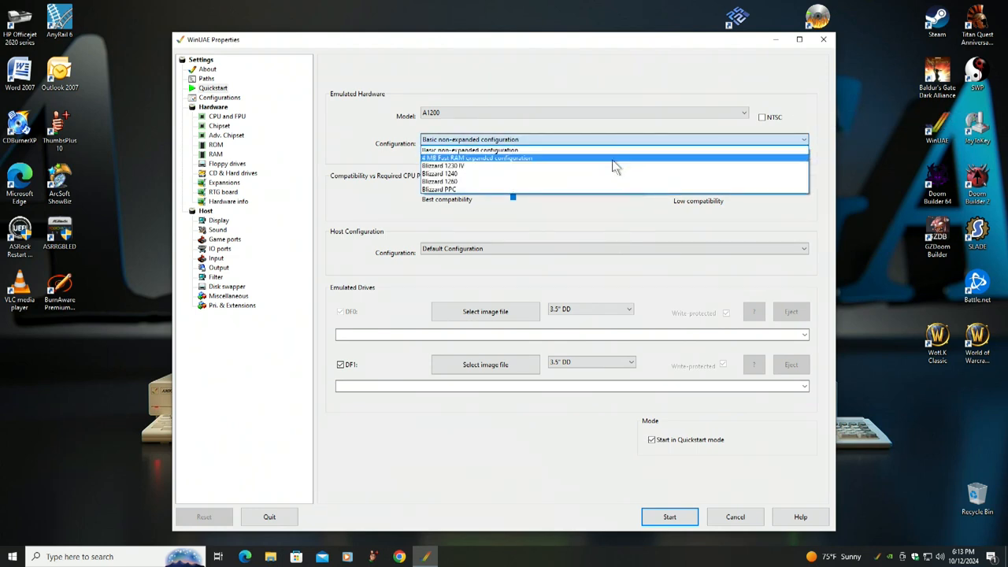
pyautogui.moveTo(487, 161)
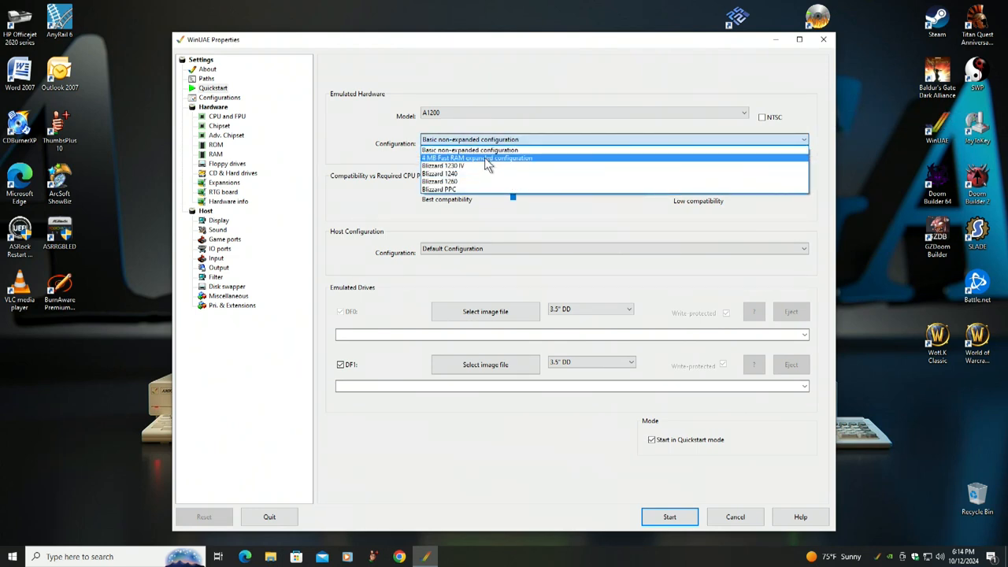
pyautogui.click(473, 157)
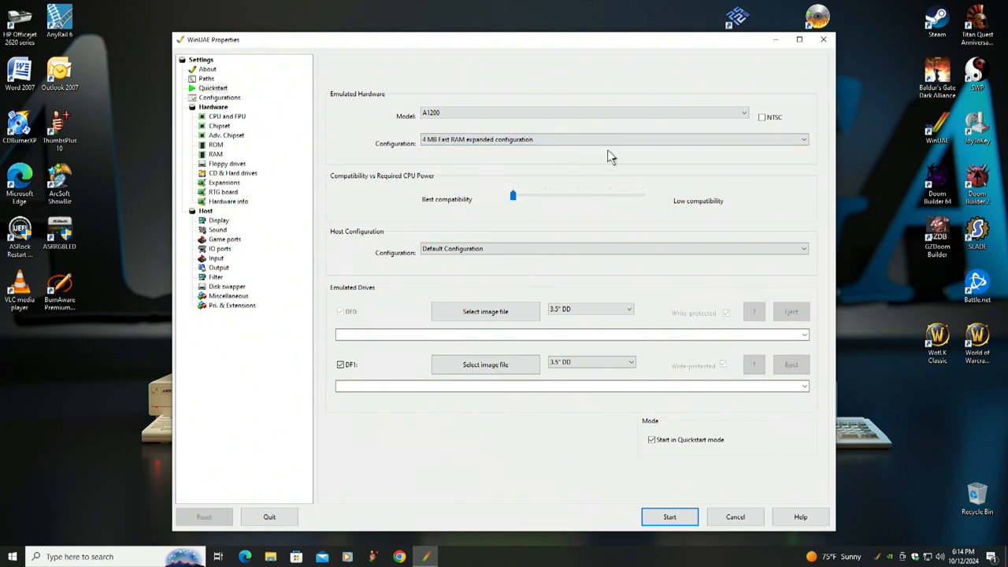
pyautogui.moveTo(646, 157)
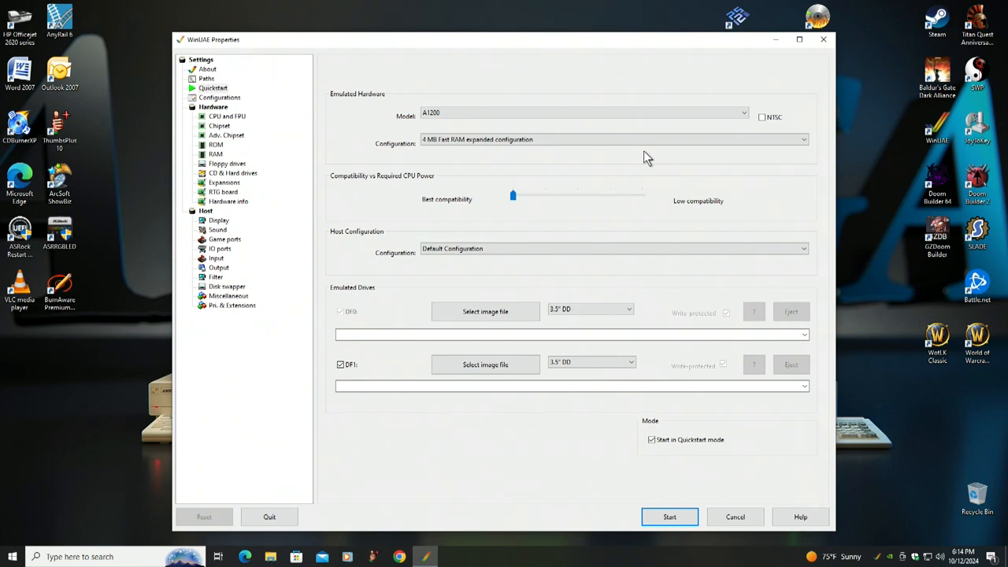
pyautogui.moveTo(703, 177)
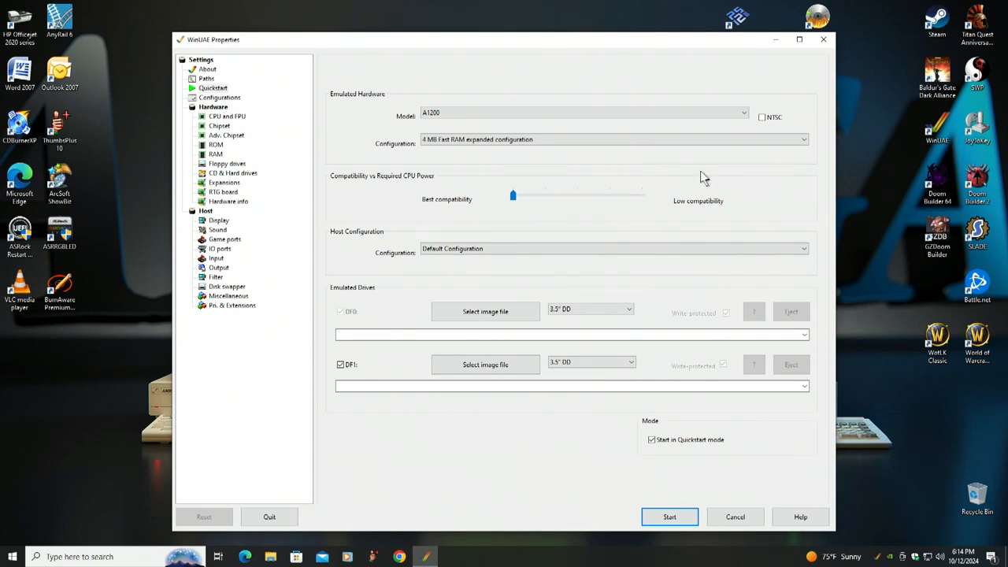
pyautogui.moveTo(769, 119)
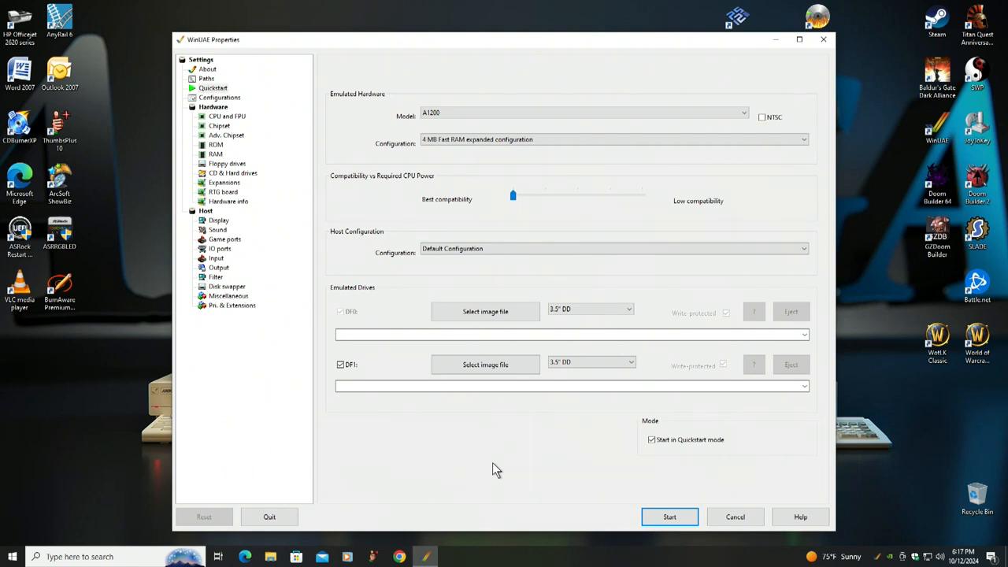
pyautogui.moveTo(516, 469)
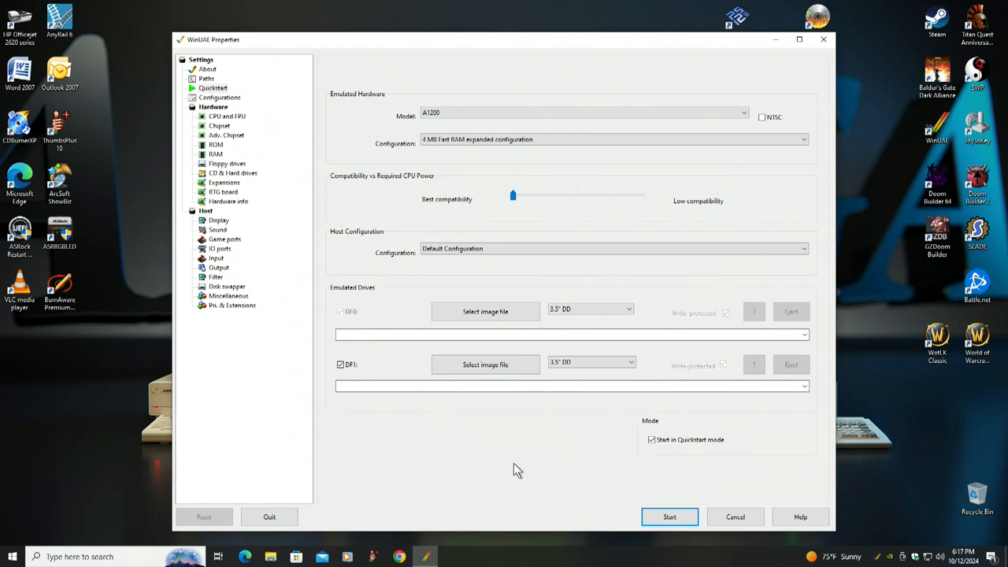
pyautogui.moveTo(492, 460)
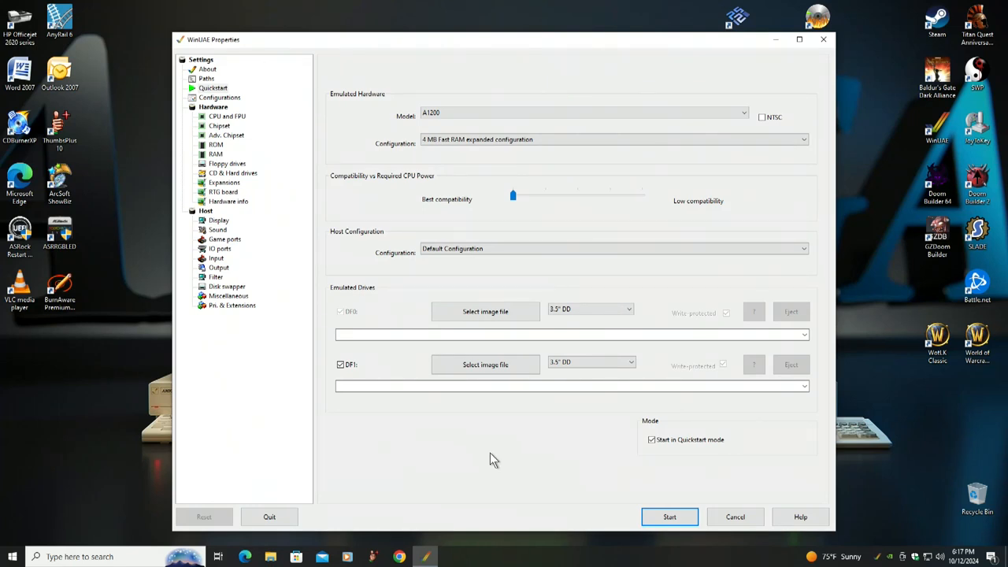
pyautogui.moveTo(504, 493)
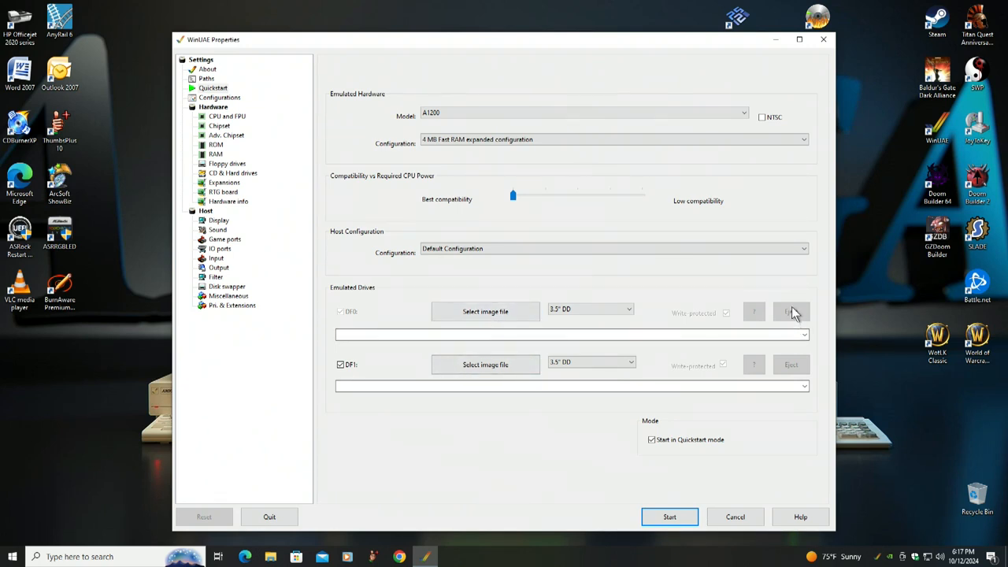
pyautogui.moveTo(499, 312)
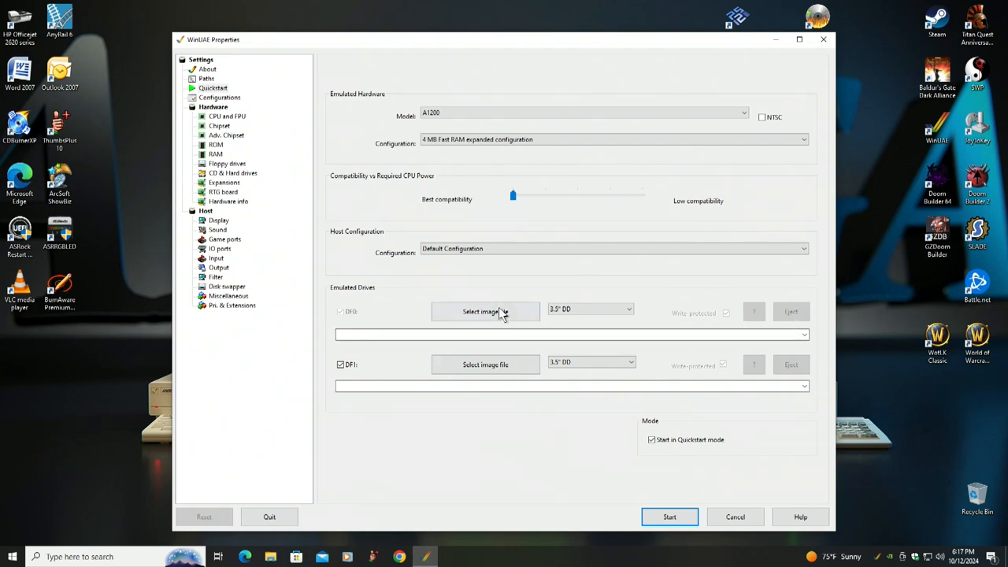
# Load Dr Dangerous PAL.adf from Downloads 2022 into floppy drive DF0.
pyautogui.click(485, 312)
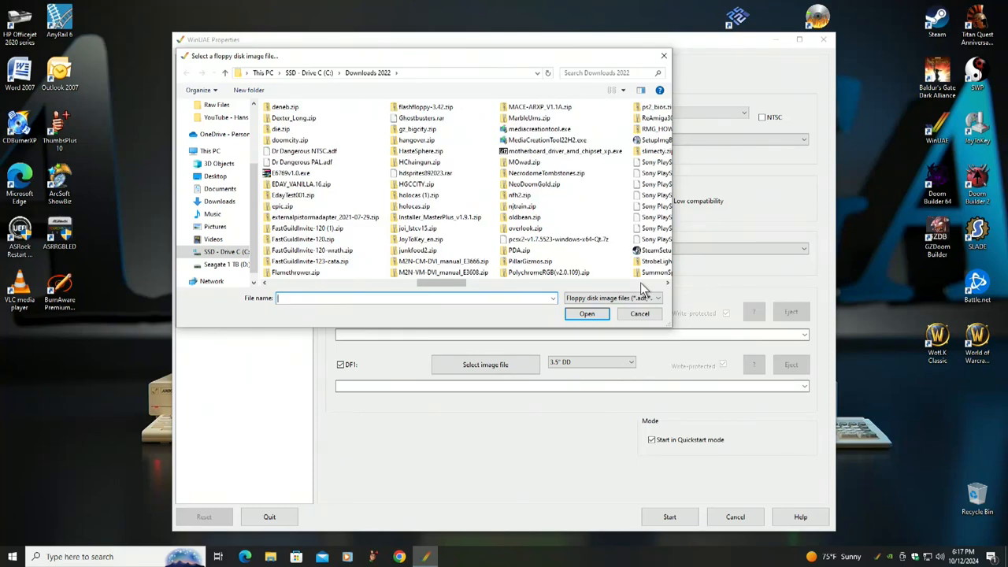
pyautogui.click(302, 160)
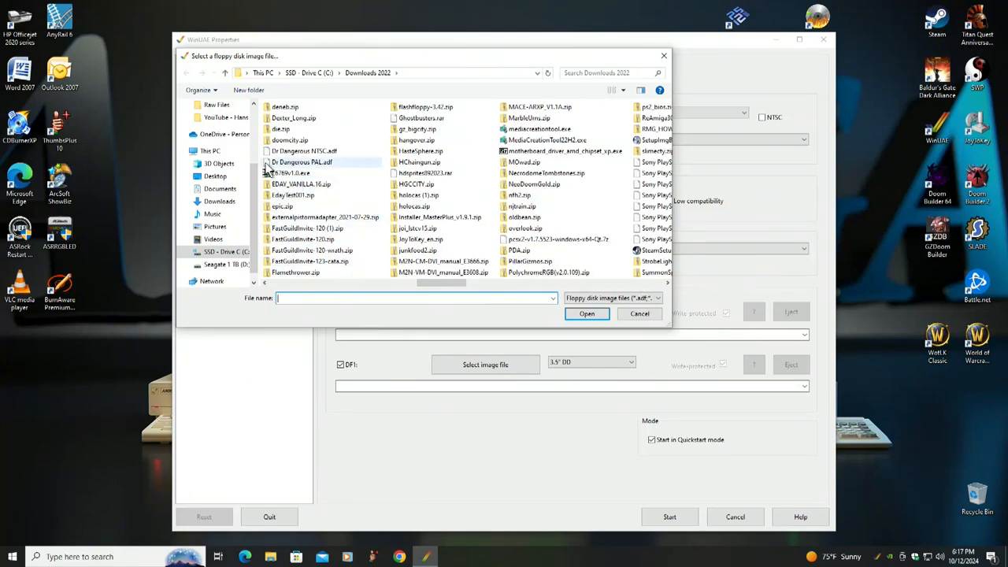
pyautogui.moveTo(267, 167)
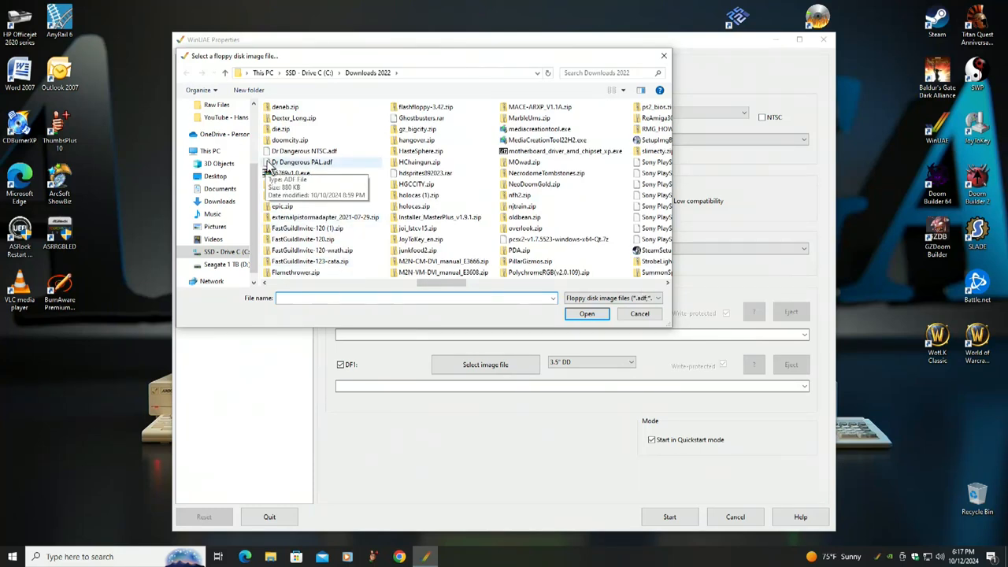
pyautogui.click(314, 160)
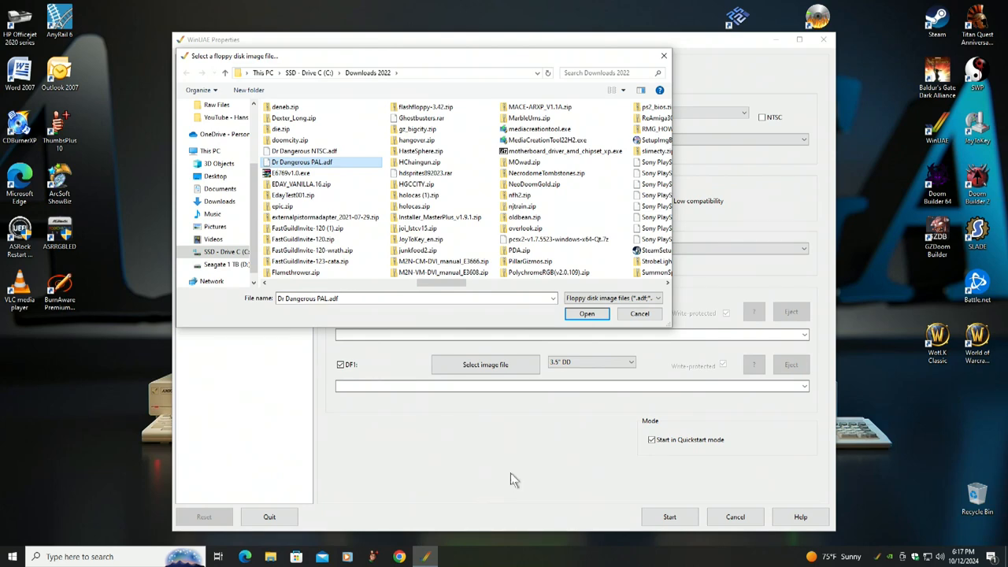
pyautogui.click(586, 313)
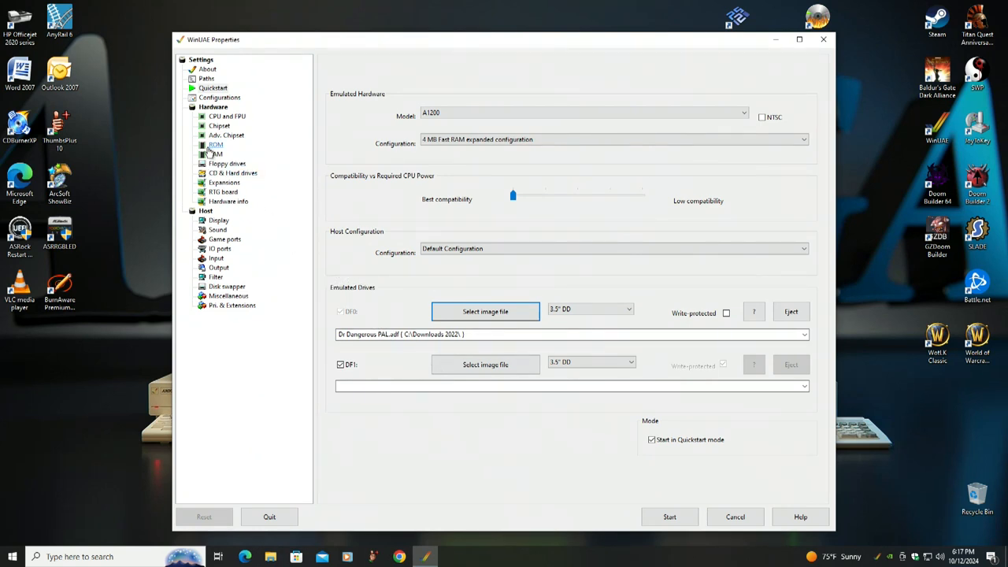
# In Display settings, set fullscreen resolution to Native and the native mode to Full-window.
pyautogui.click(214, 145)
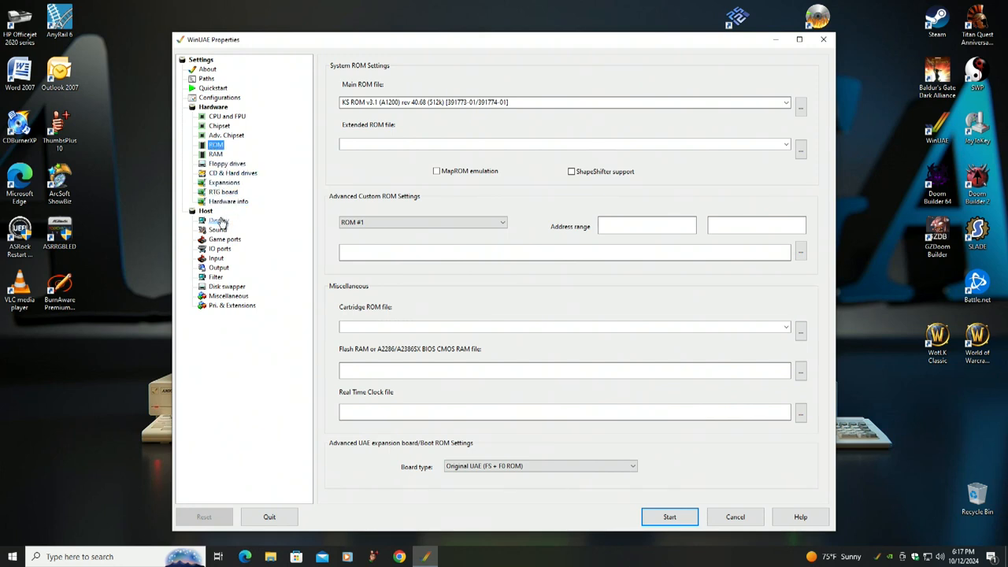
pyautogui.click(214, 221)
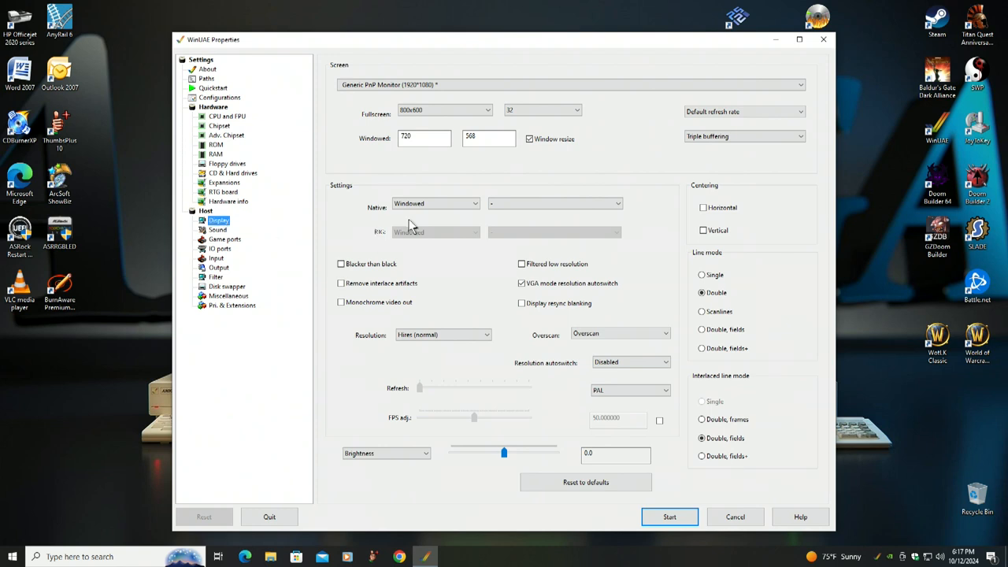
pyautogui.click(488, 111)
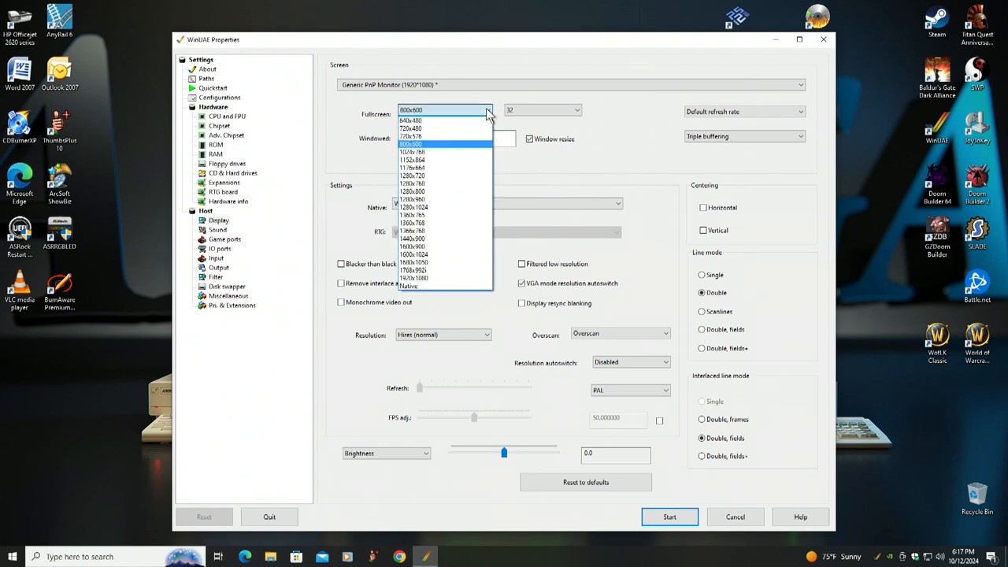
pyautogui.click(408, 285)
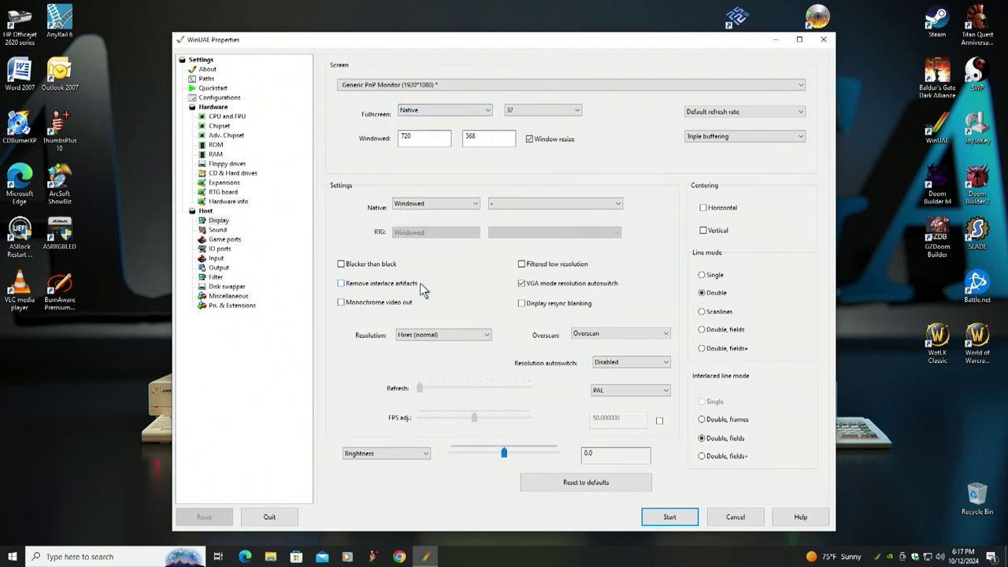
pyautogui.click(529, 139)
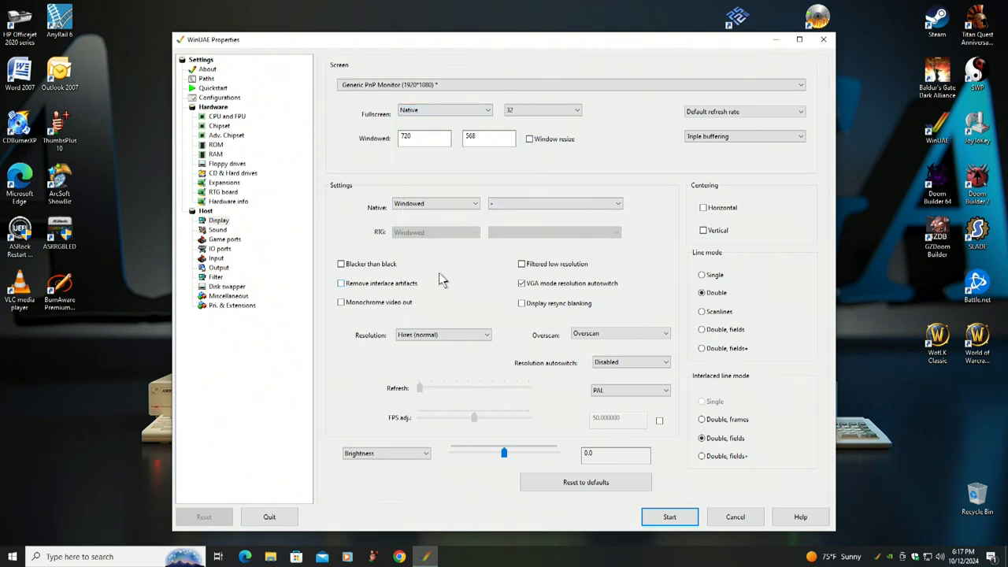
pyautogui.click(435, 203)
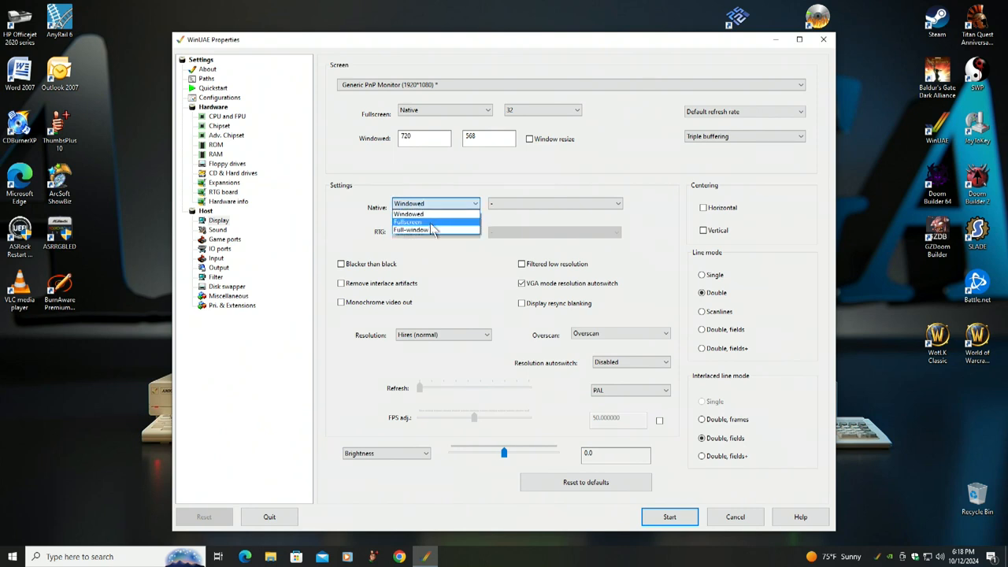
pyautogui.click(413, 230)
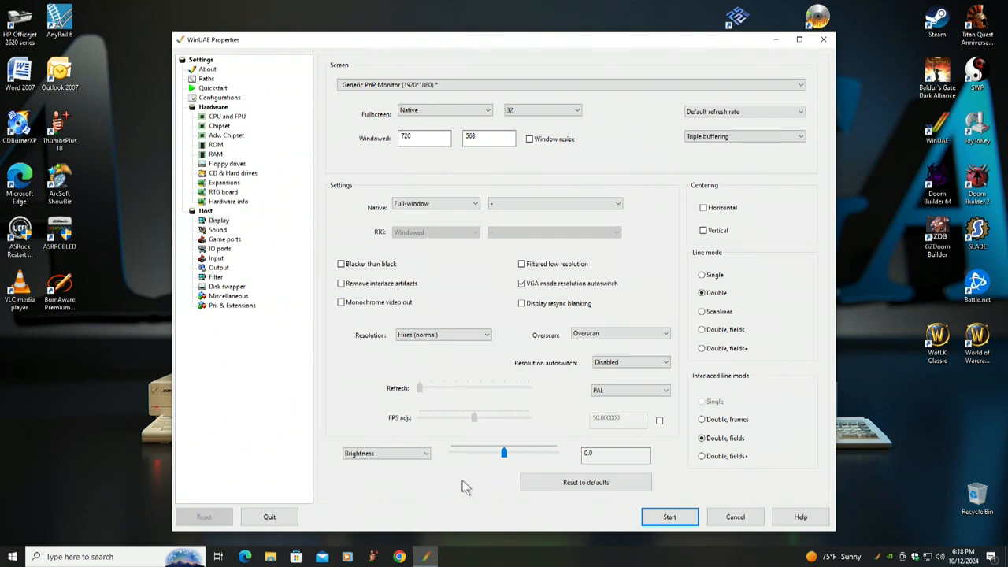
pyautogui.moveTo(476, 485)
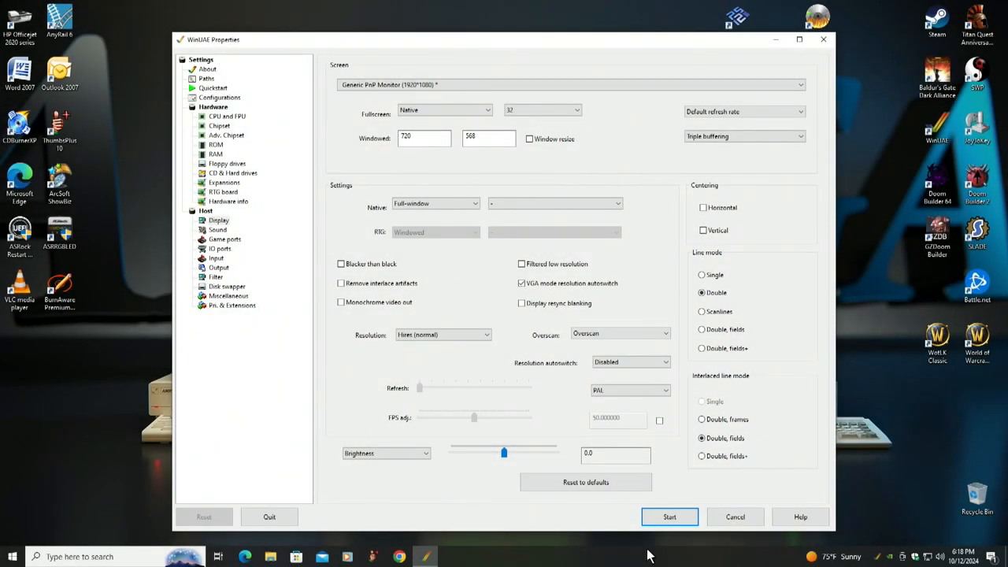
# Start the emulation and let Dr. Dangerous boot to its title menu.
pyautogui.click(670, 517)
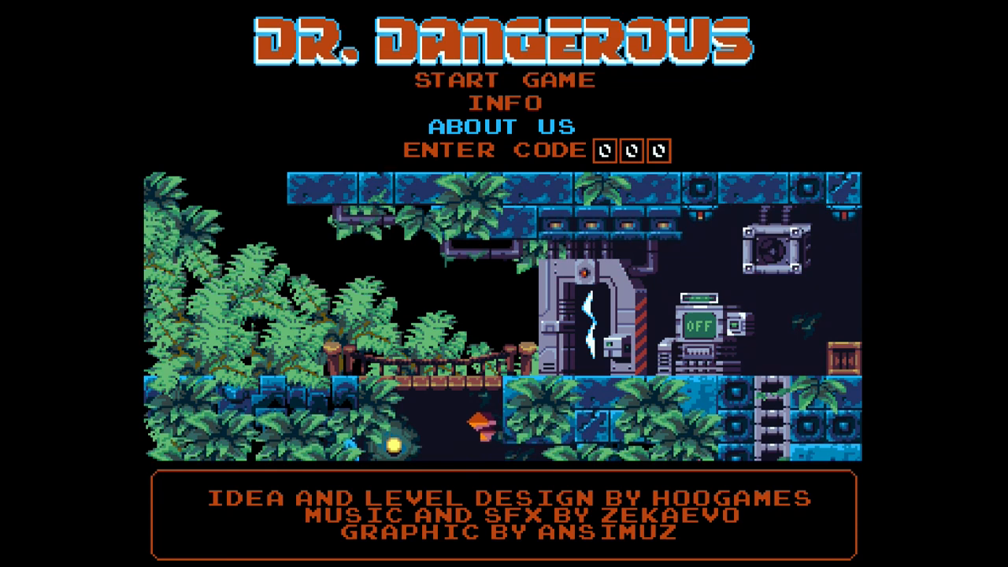
# Choose START GAME from the Dr. Dangerous title menu.
pyautogui.click(500, 126)
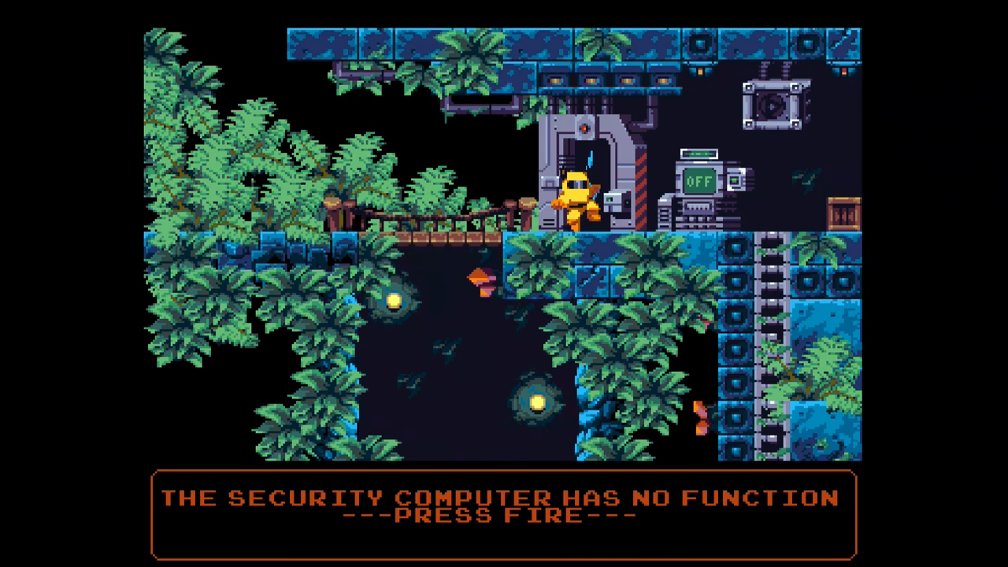
# Dismiss the security computer message with fire and head into the cavern.
pyautogui.press('space')
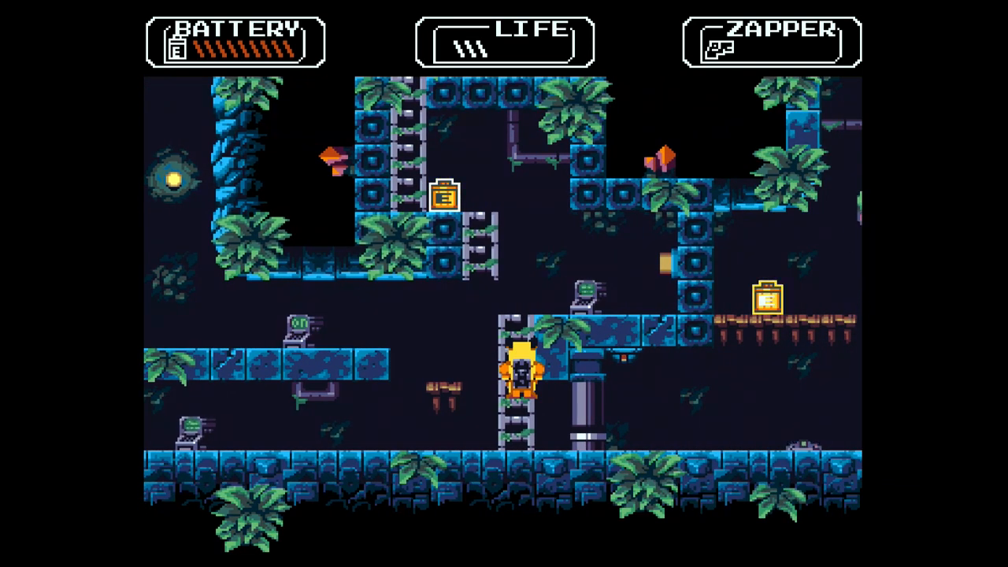
# Climb up and walk the robot left along the cave platforms to the dark cavern.
pyautogui.press('Up')
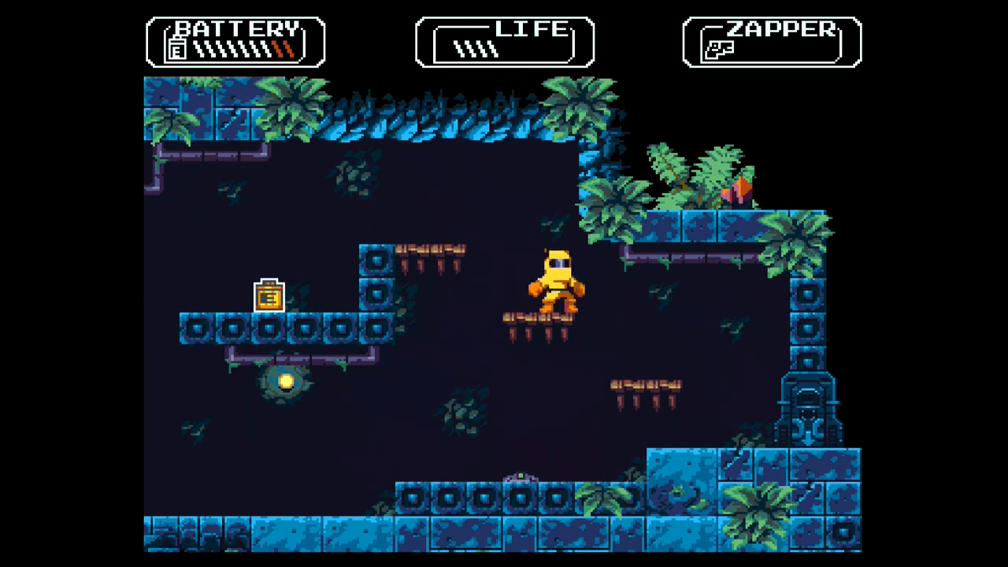
pyautogui.press('Left')
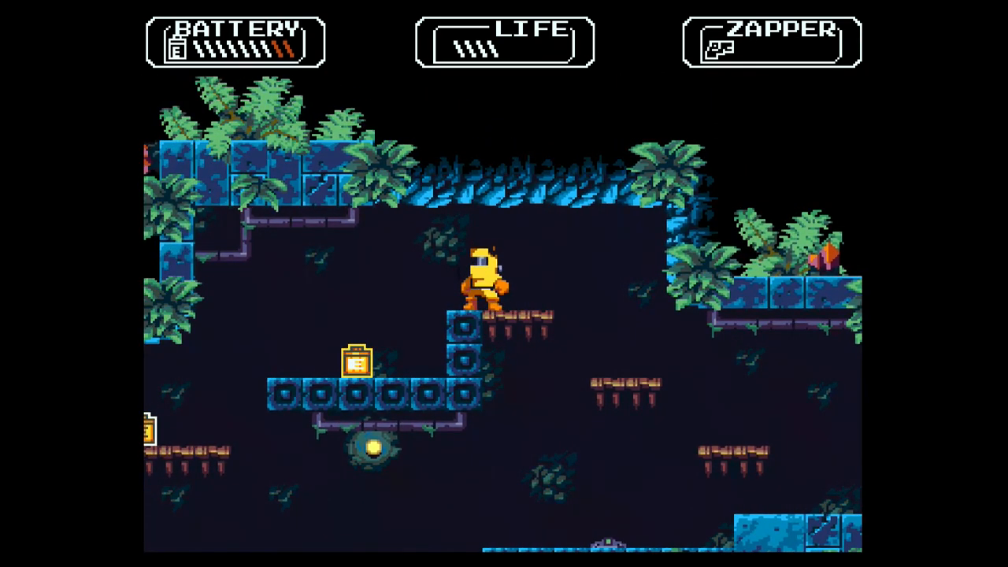